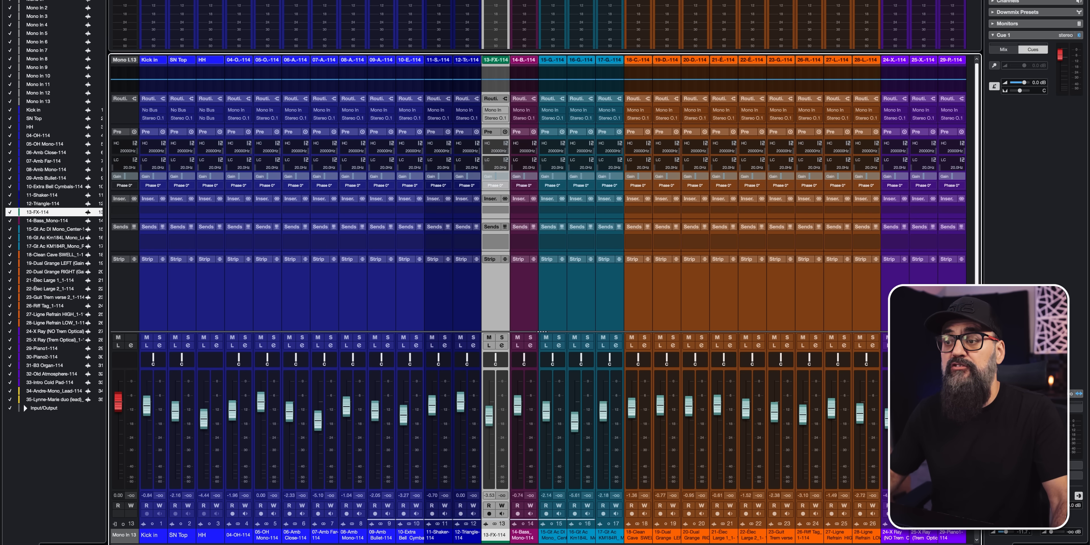
# Select Mix Template2025.cpr in the Mix Template 2024 folder as the import source.
pyautogui.hscroll(3)
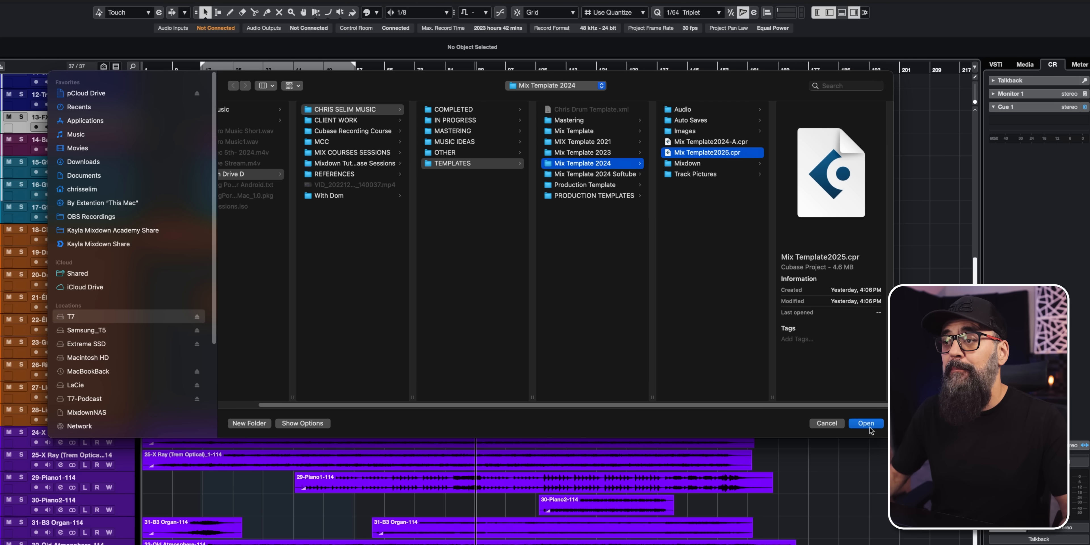
pyautogui.click(865, 424)
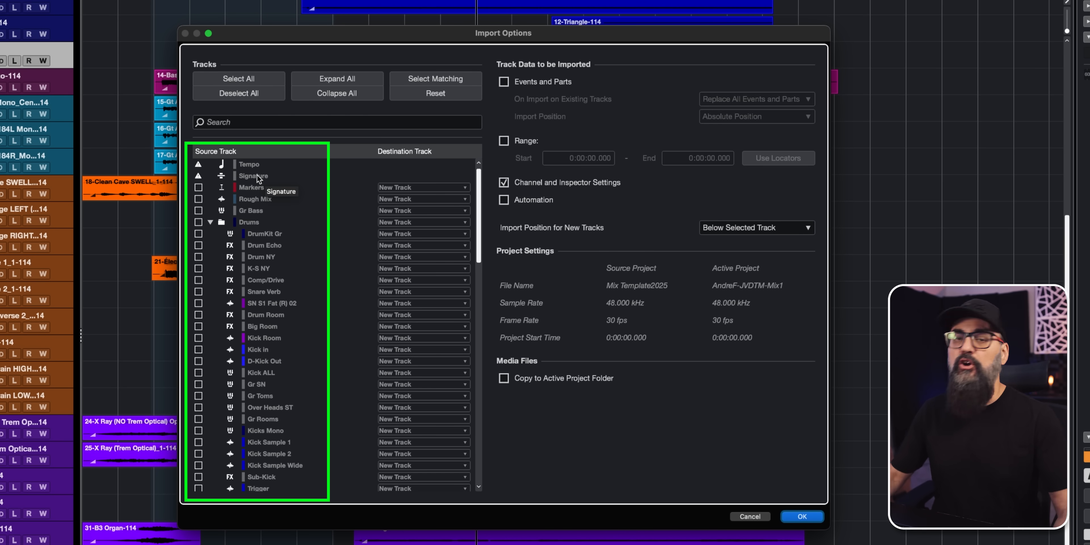
pyautogui.moveTo(212, 155)
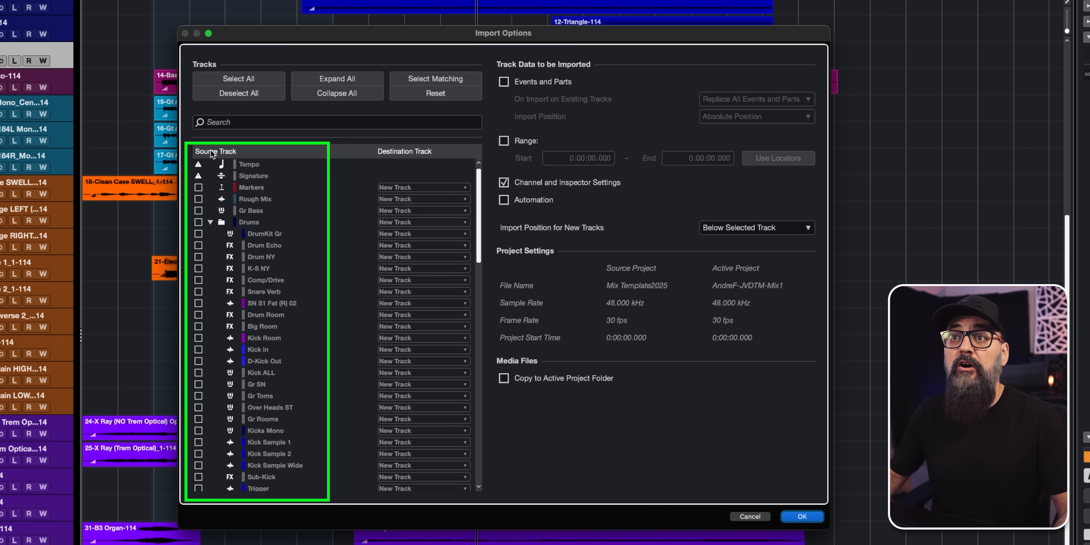
pyautogui.moveTo(446, 219)
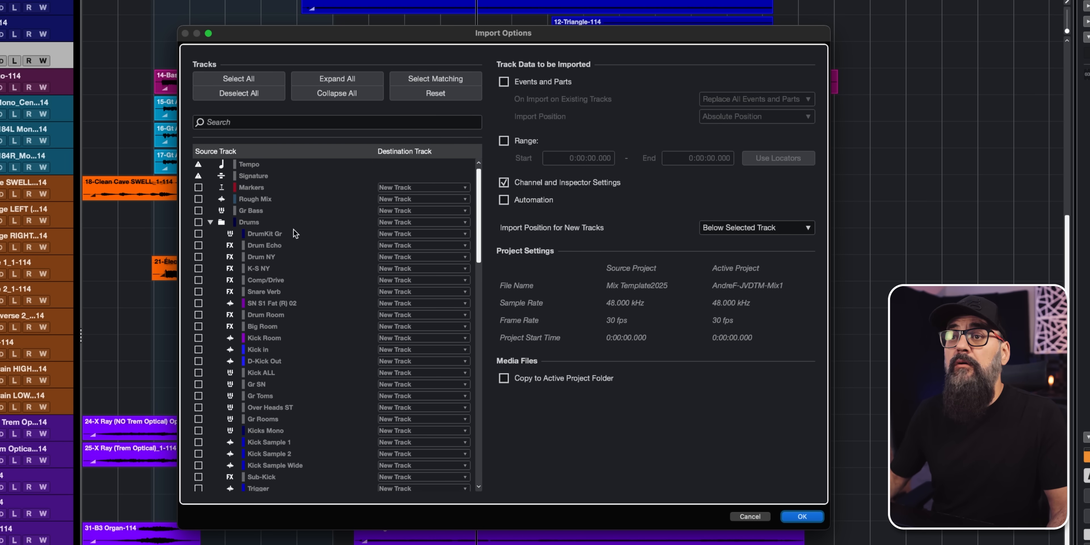
# Tick the Drums folder, Rough Mix and Gr Bass in the Source Track list, scrolling to the buses.
pyautogui.click(198, 222)
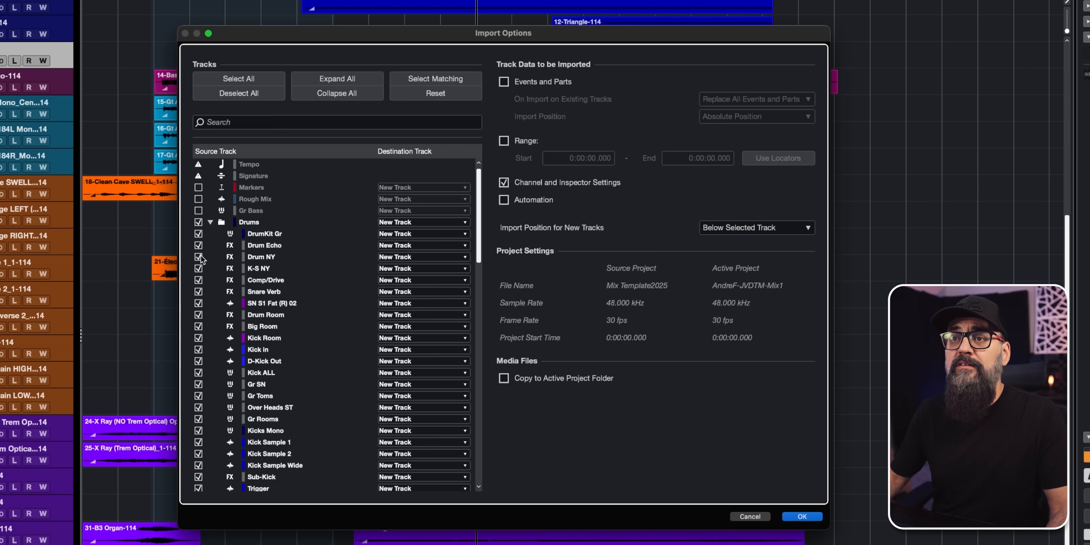
pyautogui.click(198, 198)
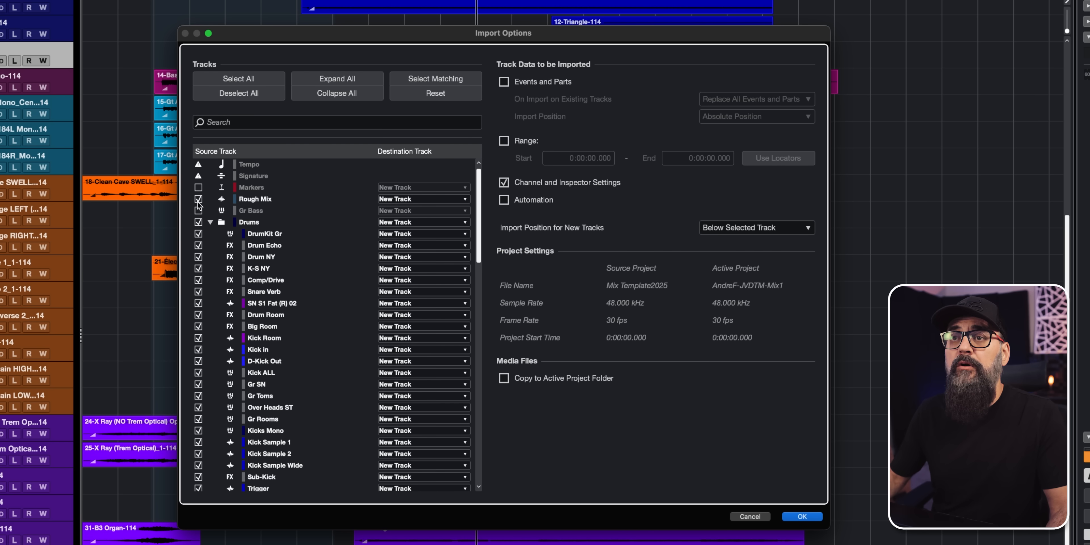
pyautogui.click(199, 210)
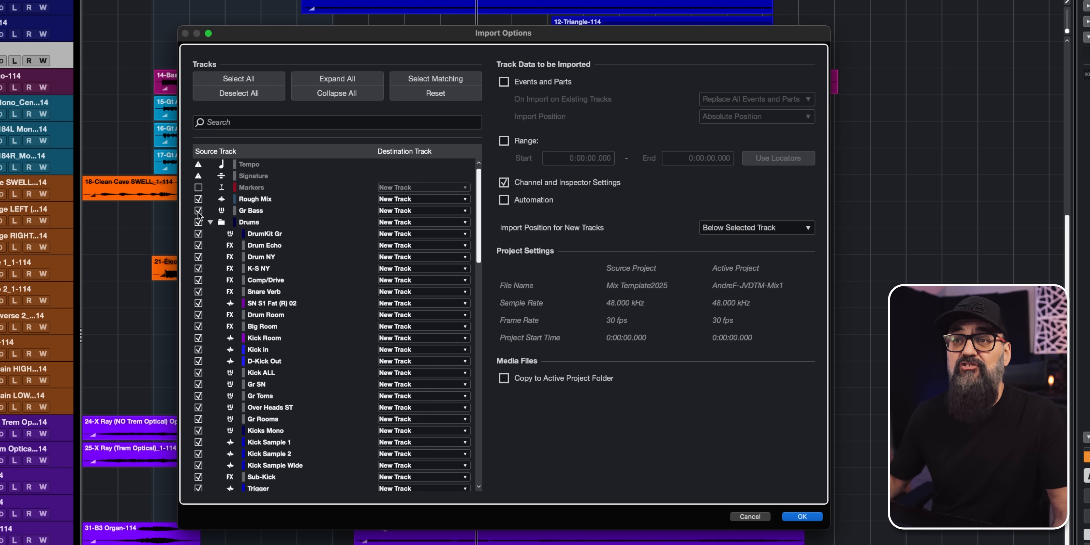
pyautogui.scroll(-3)
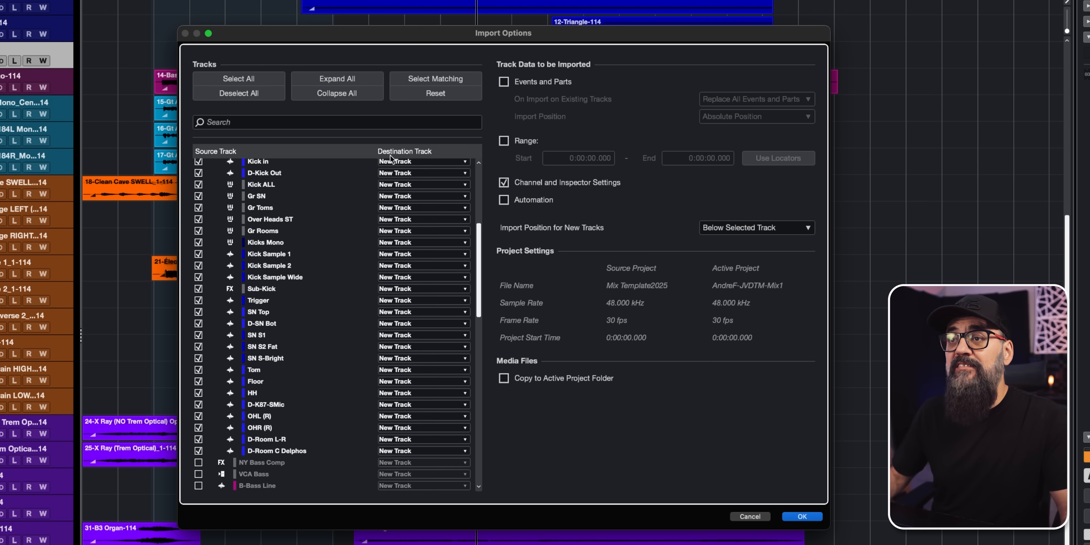
pyautogui.moveTo(410, 232)
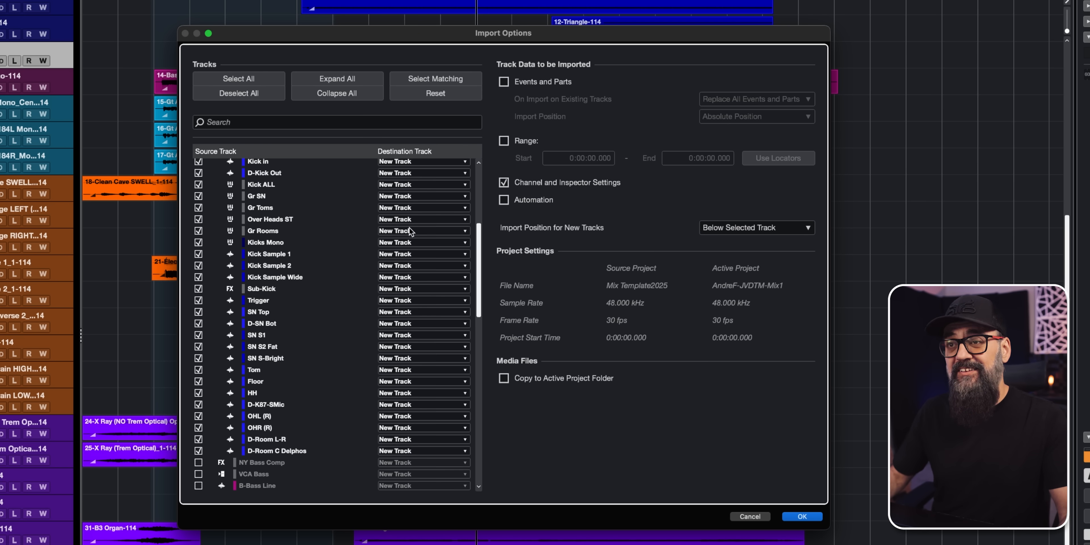
pyautogui.moveTo(292, 217)
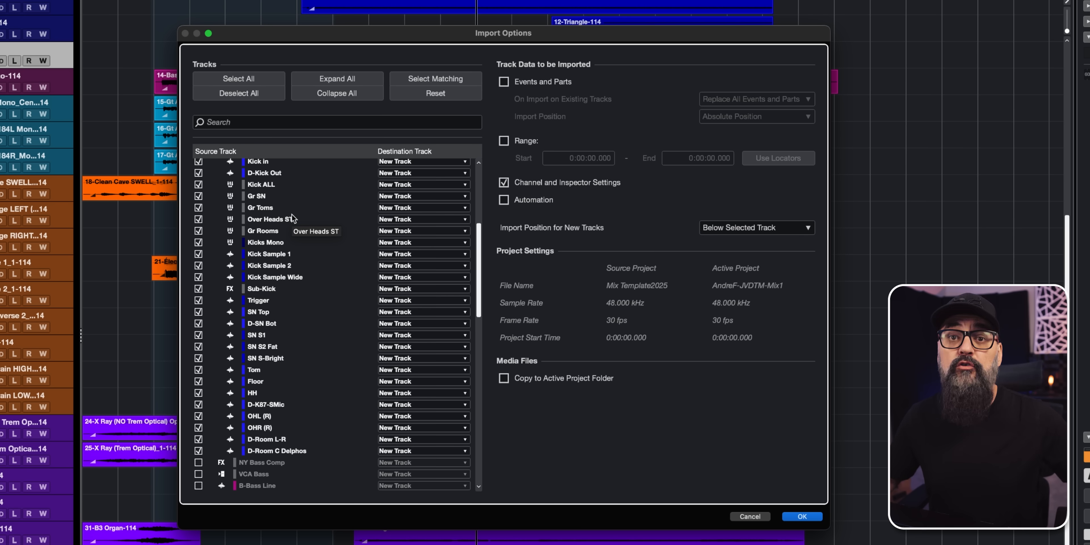
pyautogui.moveTo(281, 207)
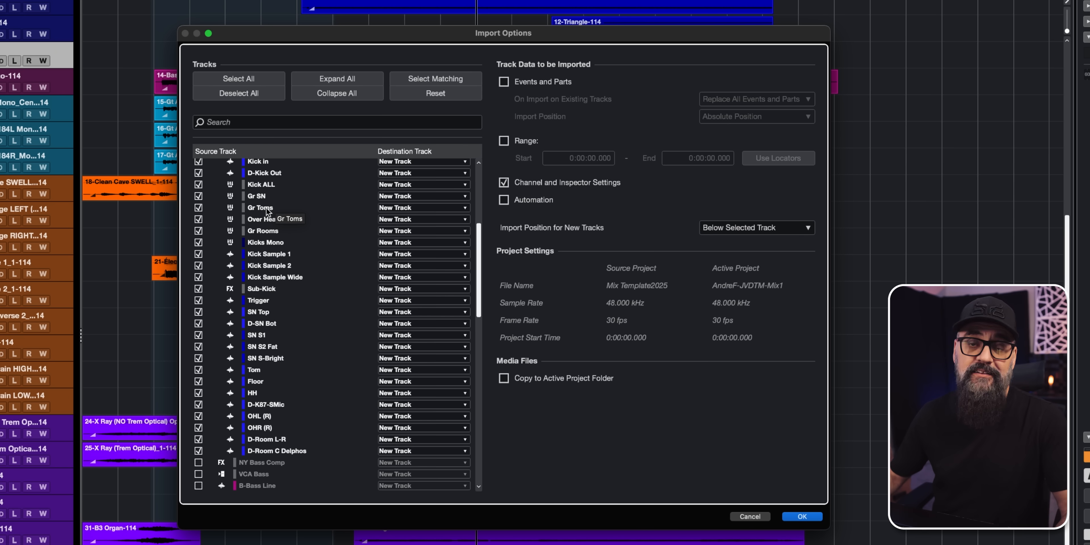
pyautogui.scroll(-3)
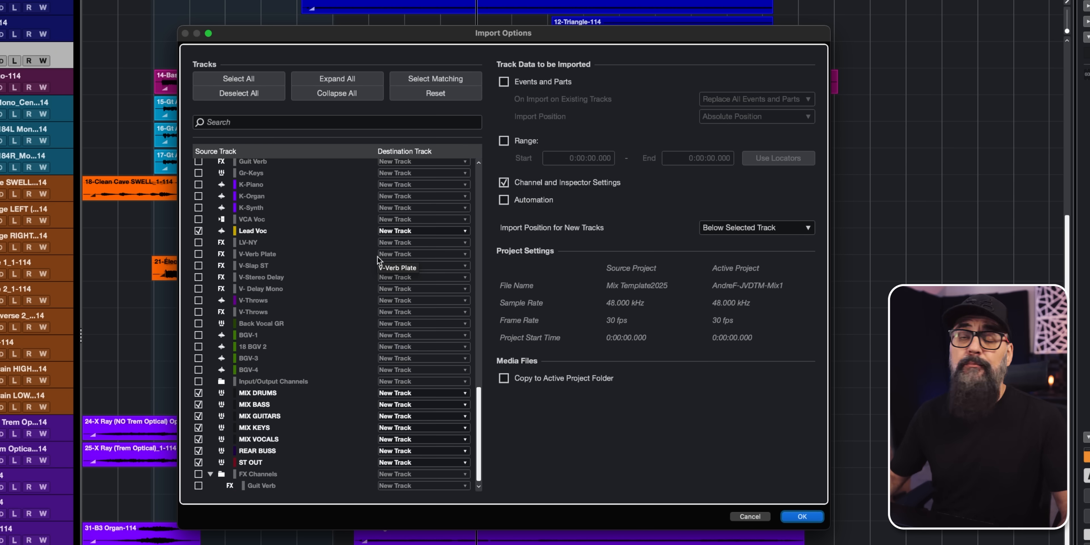
pyautogui.moveTo(269, 238)
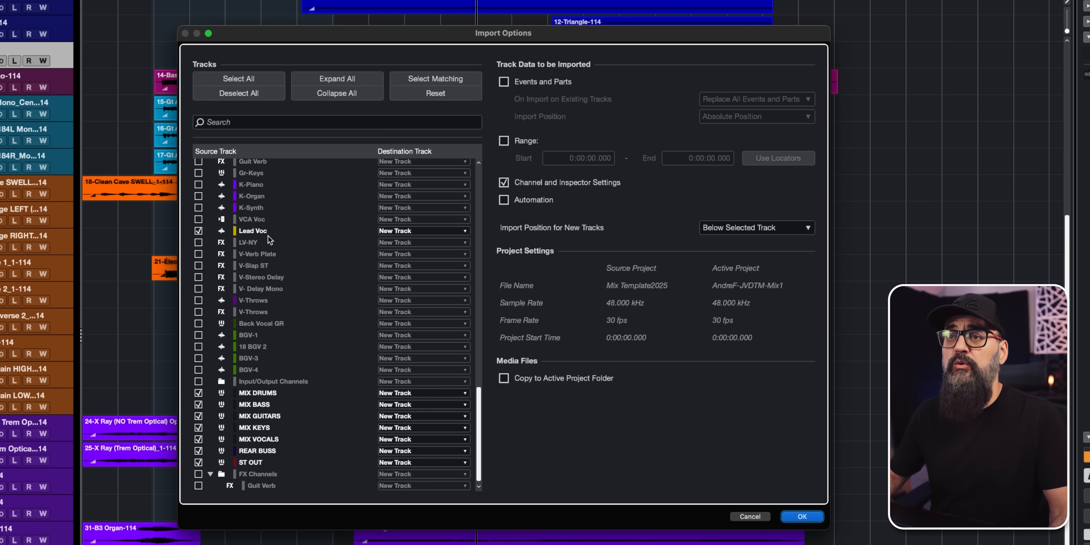
pyautogui.moveTo(267, 239)
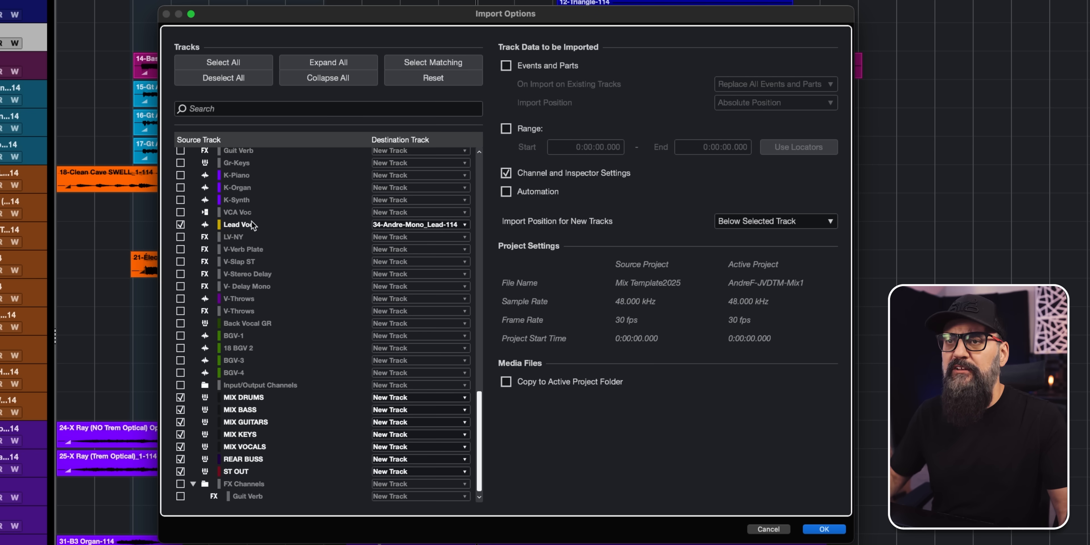
pyautogui.moveTo(259, 396)
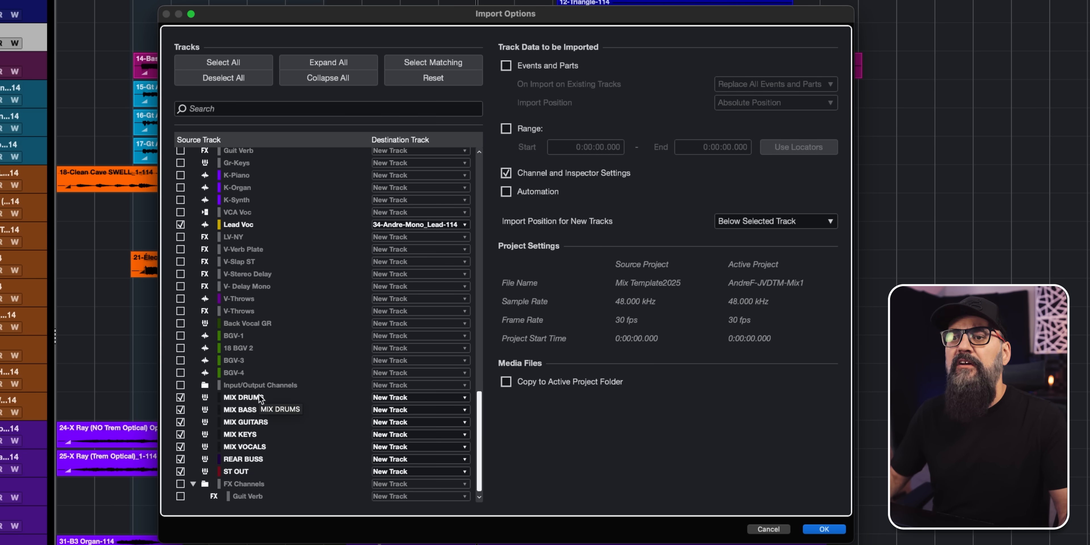
pyautogui.moveTo(703, 357)
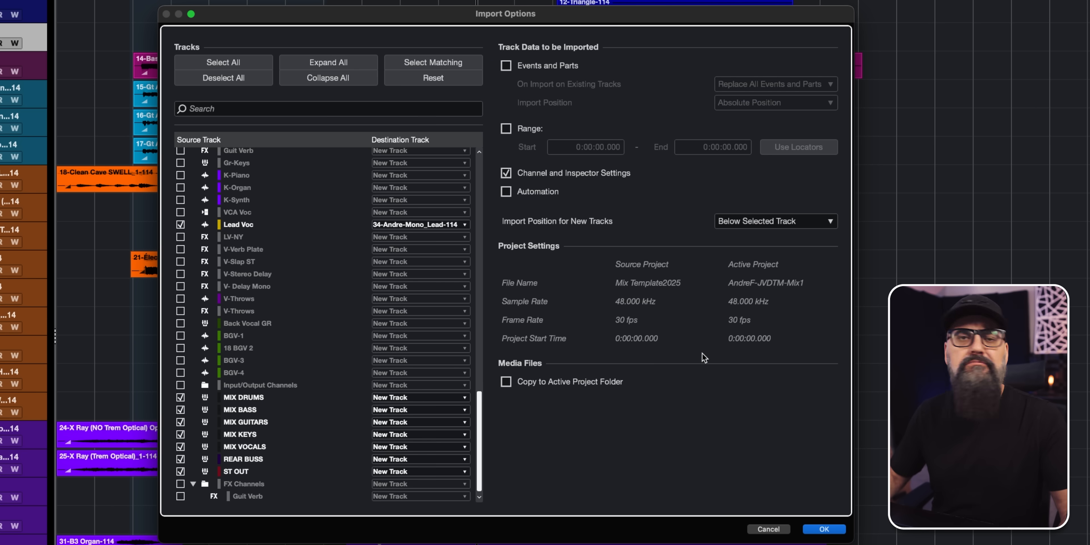
pyautogui.moveTo(680, 133)
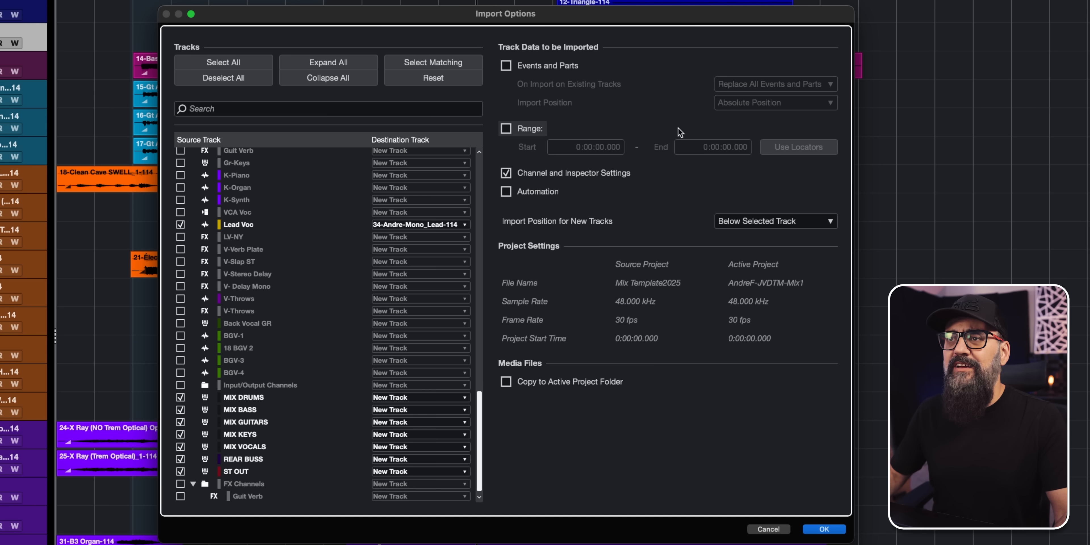
# Keep Channel and Inspector Settings, leave Events and Parts off, and confirm the import.
pyautogui.click(506, 191)
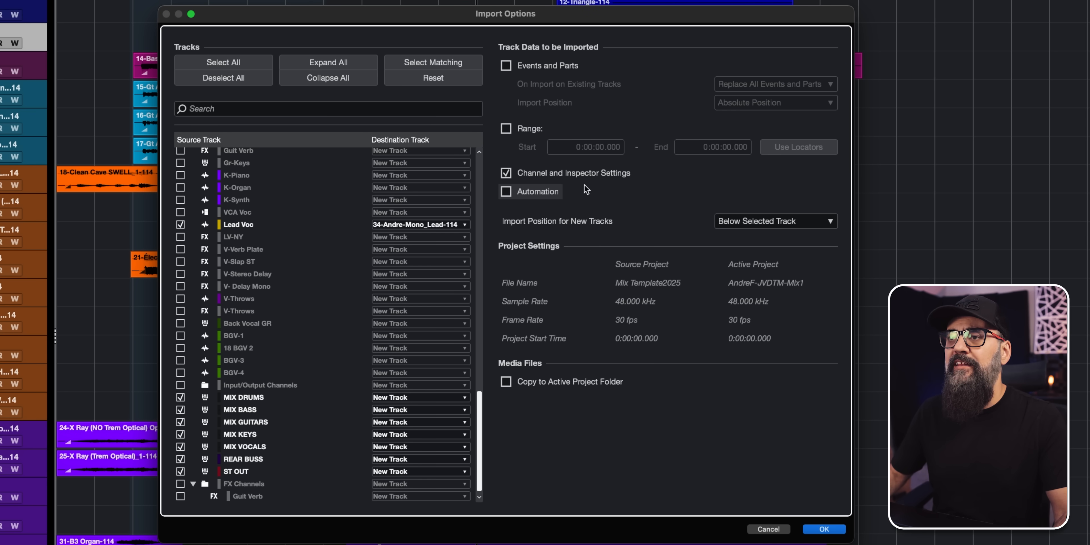
pyautogui.click(505, 173)
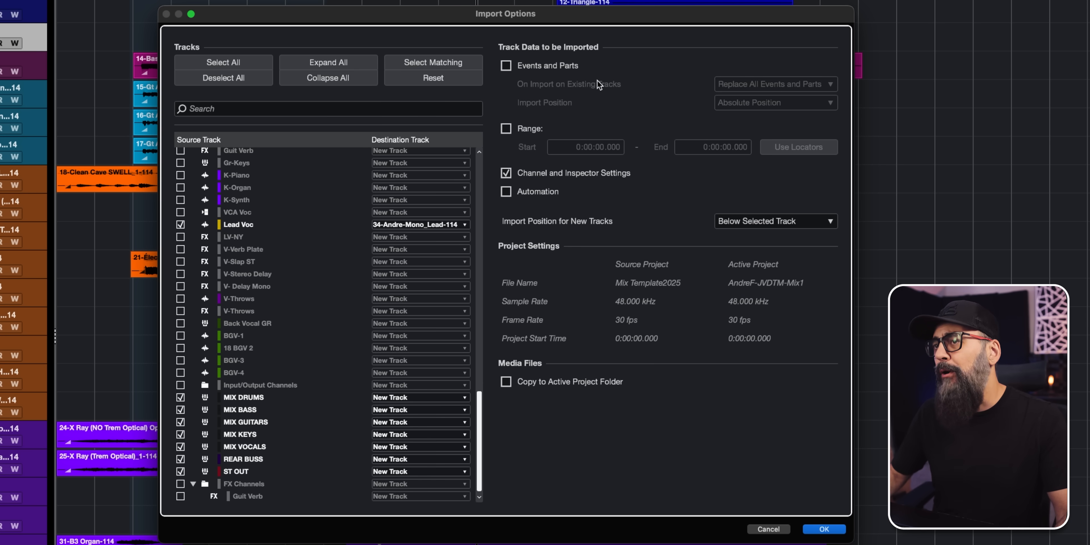
pyautogui.click(506, 66)
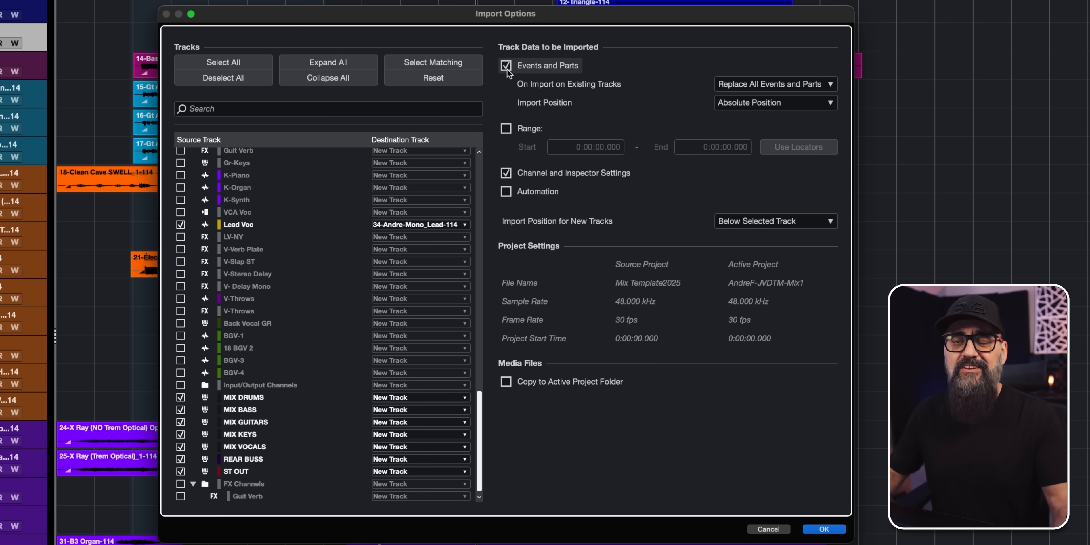
pyautogui.click(506, 65)
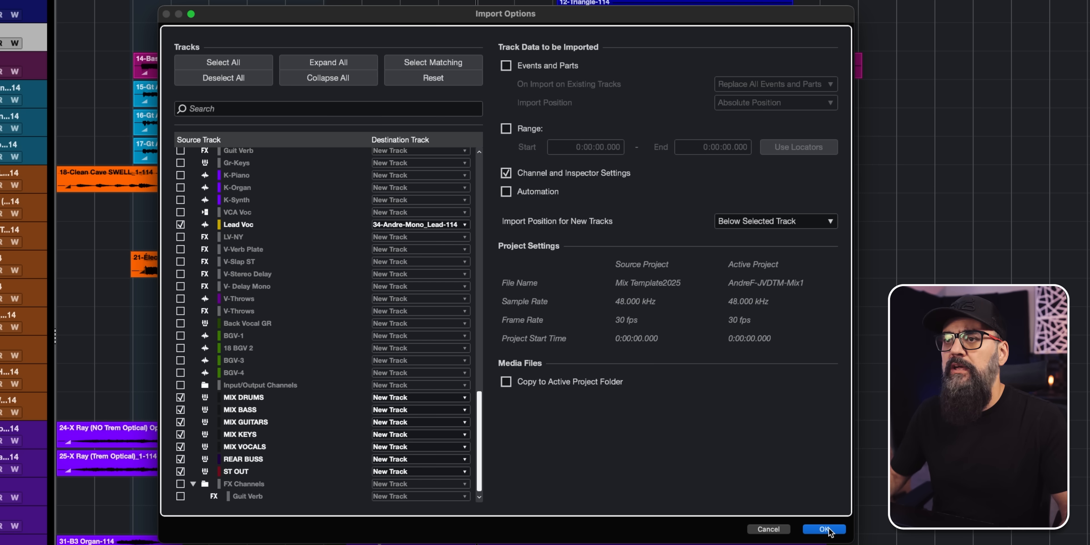
pyautogui.click(824, 529)
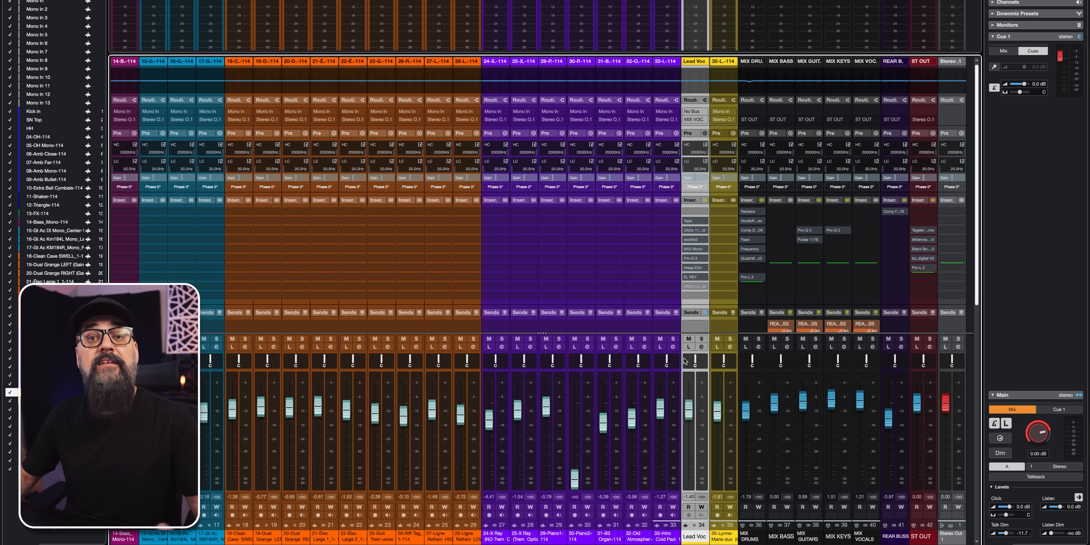
pyautogui.moveTo(694, 205)
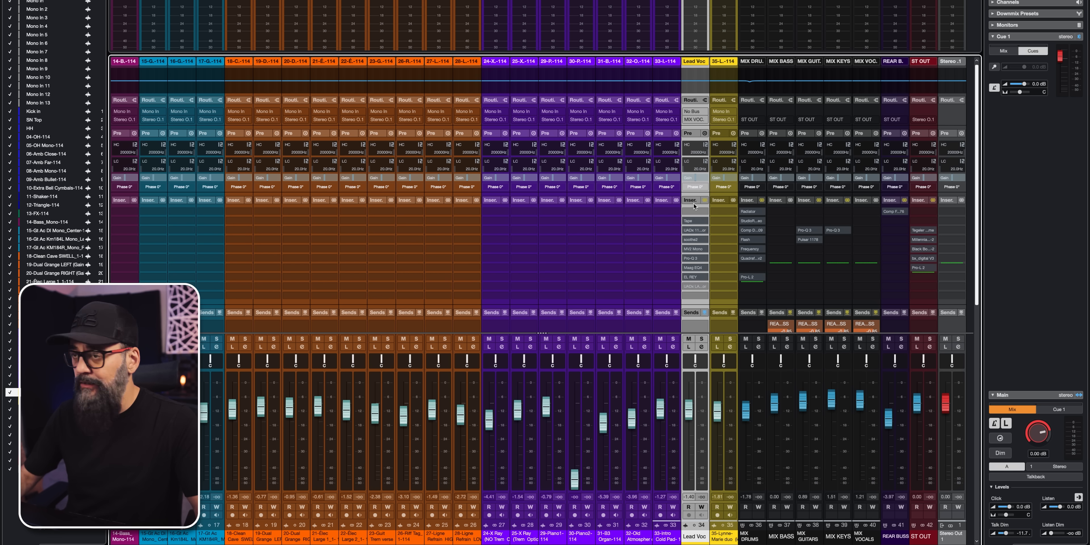
pyautogui.moveTo(691, 200)
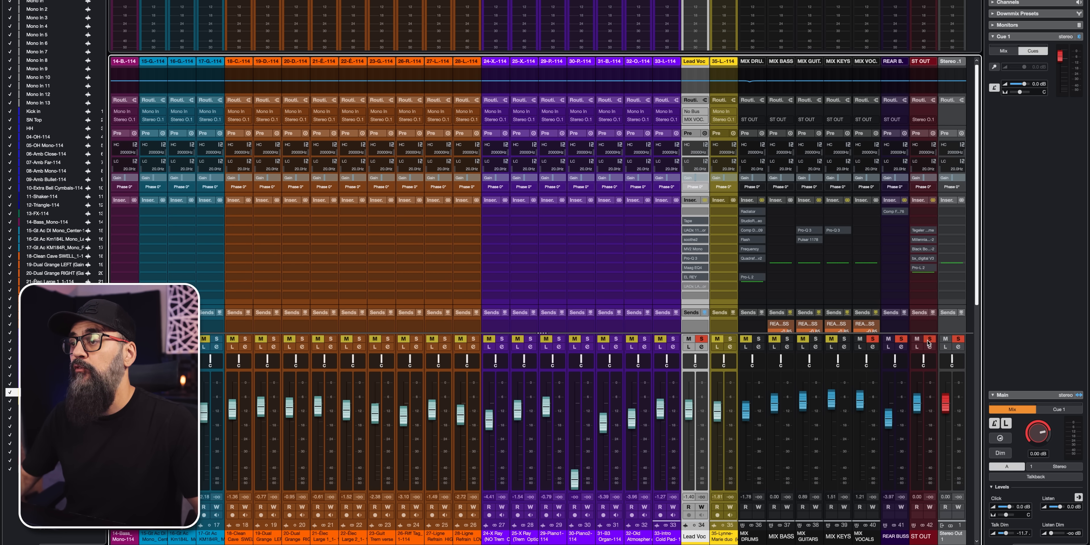
pyautogui.moveTo(700, 338)
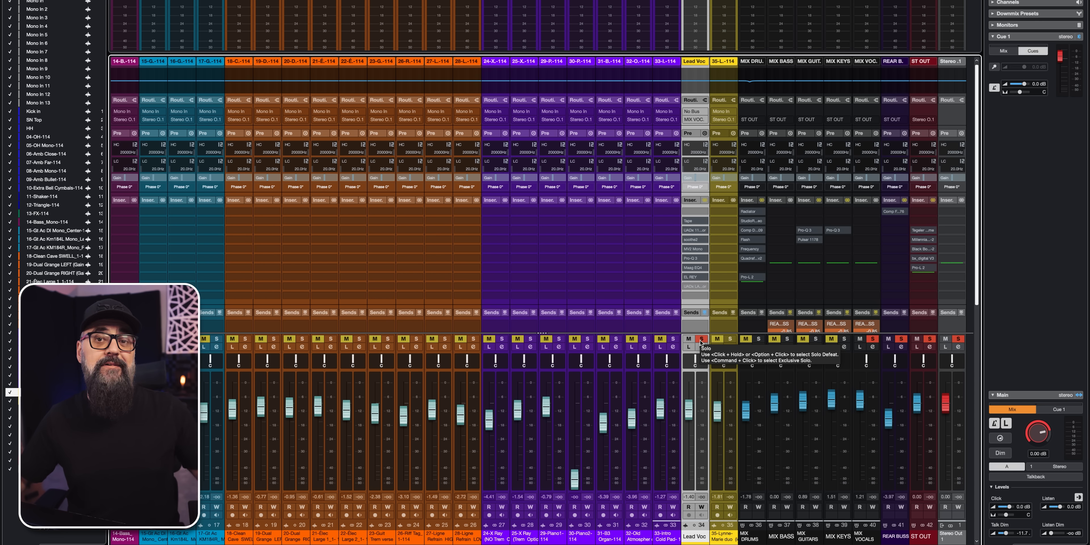
pyautogui.click(701, 338)
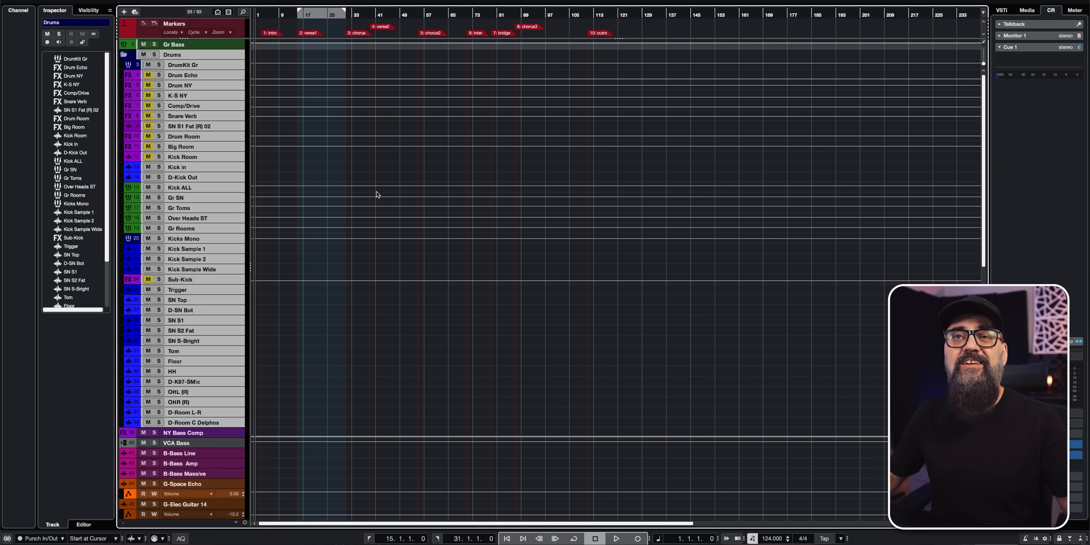
# Start Export > Selected Tracks for the selected Drums folder track.
pyautogui.click(13, 9)
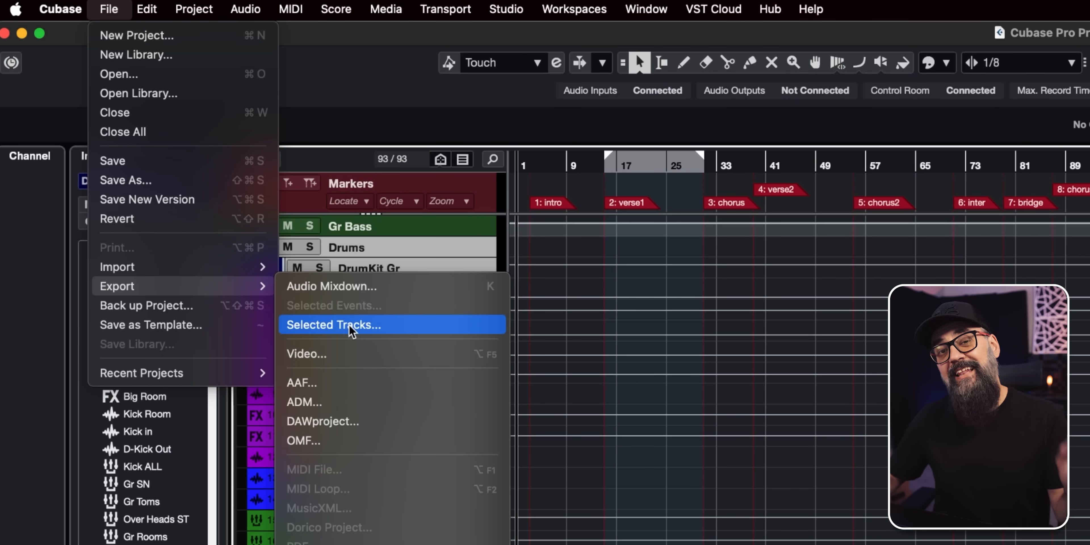
pyautogui.click(333, 325)
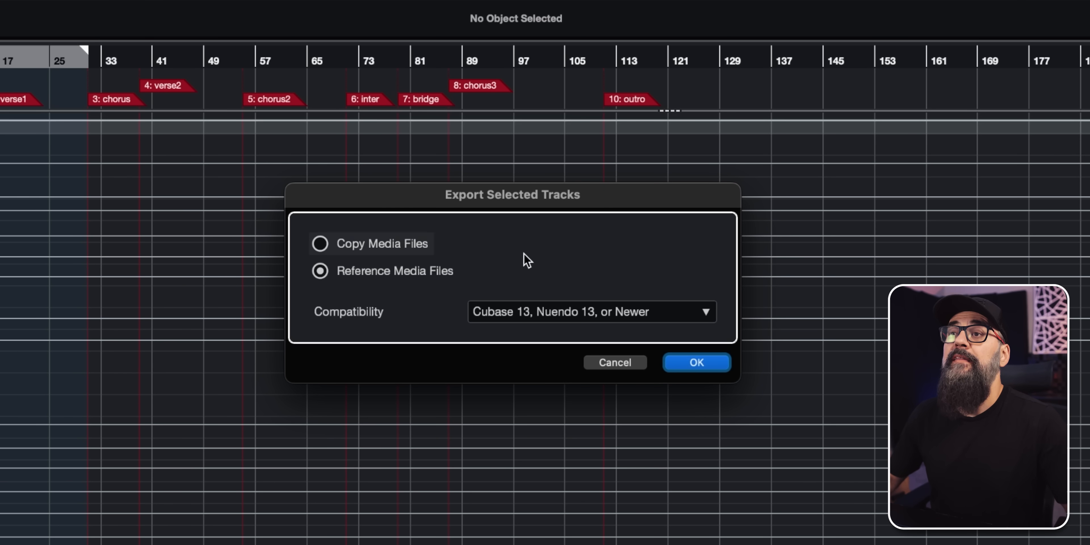
pyautogui.moveTo(617, 236)
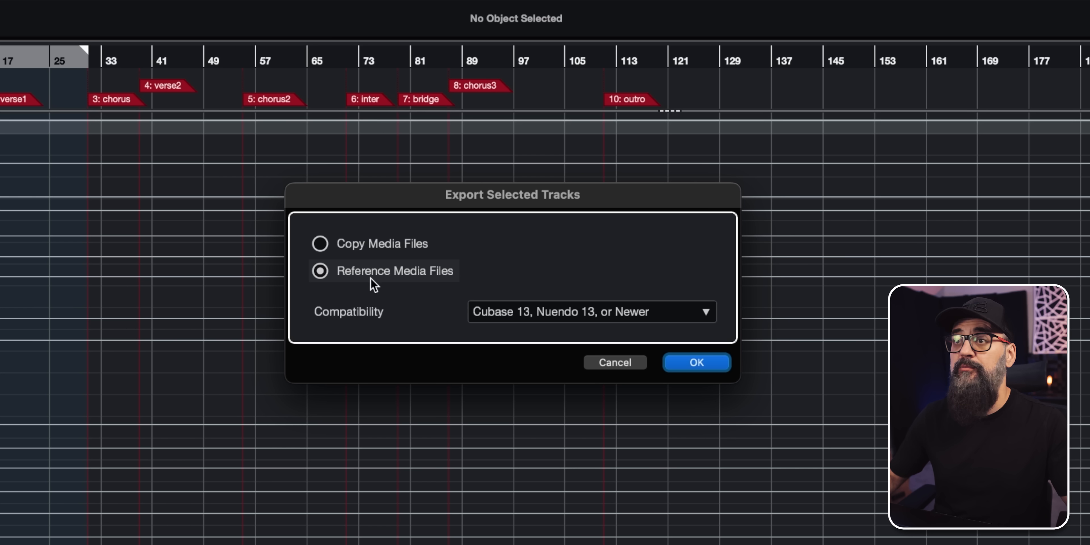
pyautogui.moveTo(514, 285)
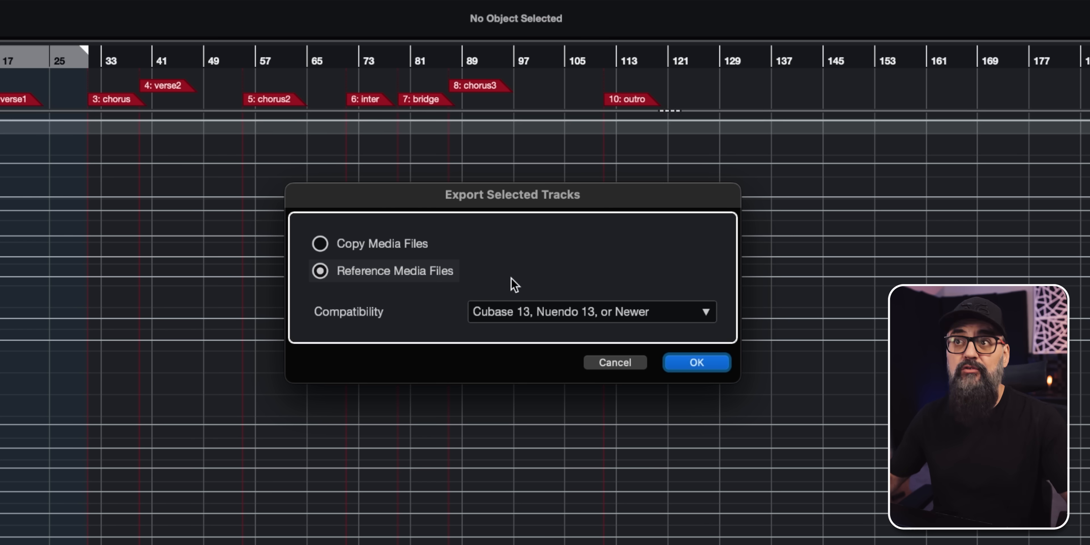
# Keep Reference Media Files and Cubase 13 compatibility and confirm the export settings.
pyautogui.click(320, 244)
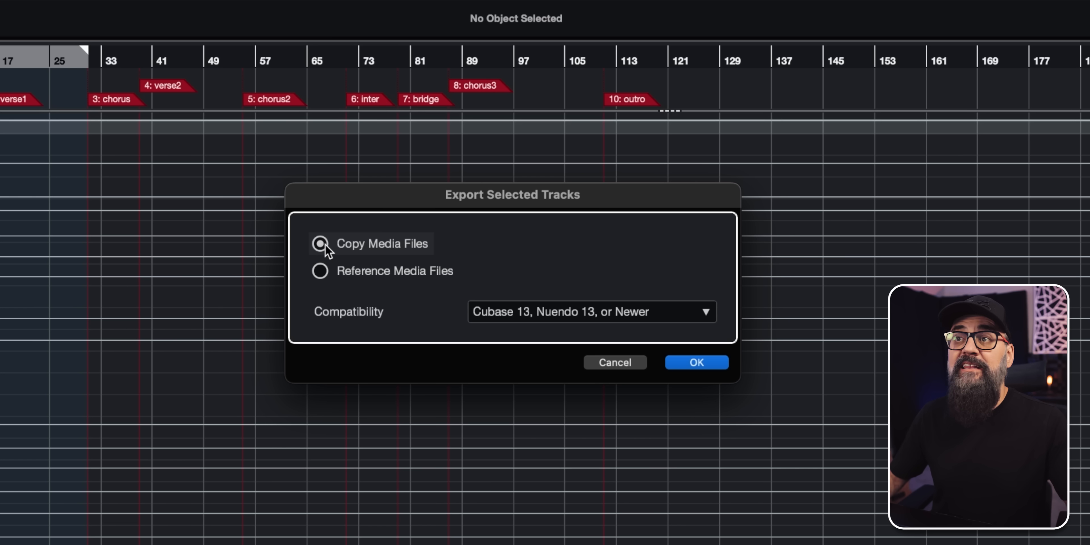
pyautogui.click(319, 270)
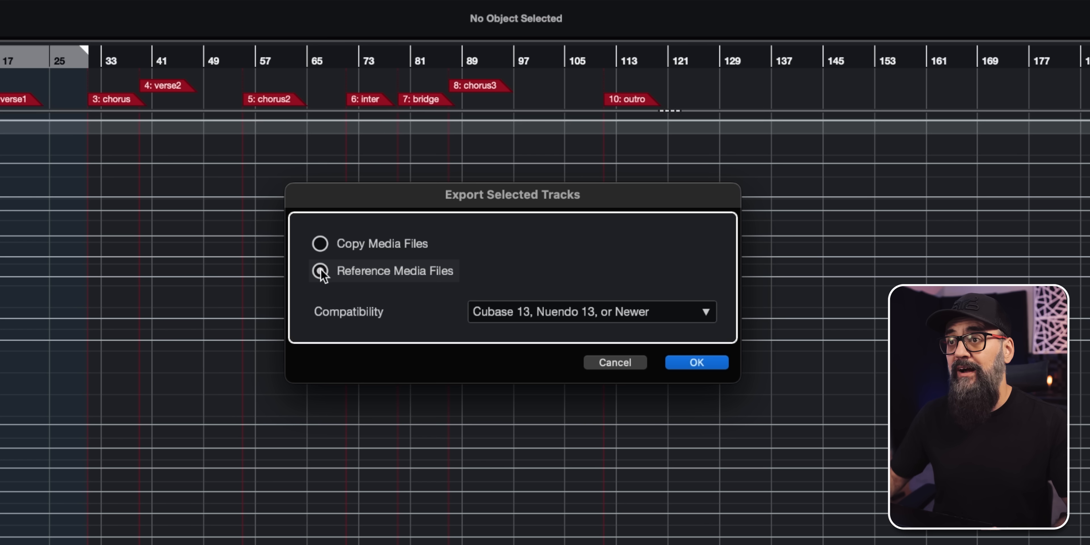
pyautogui.click(319, 270)
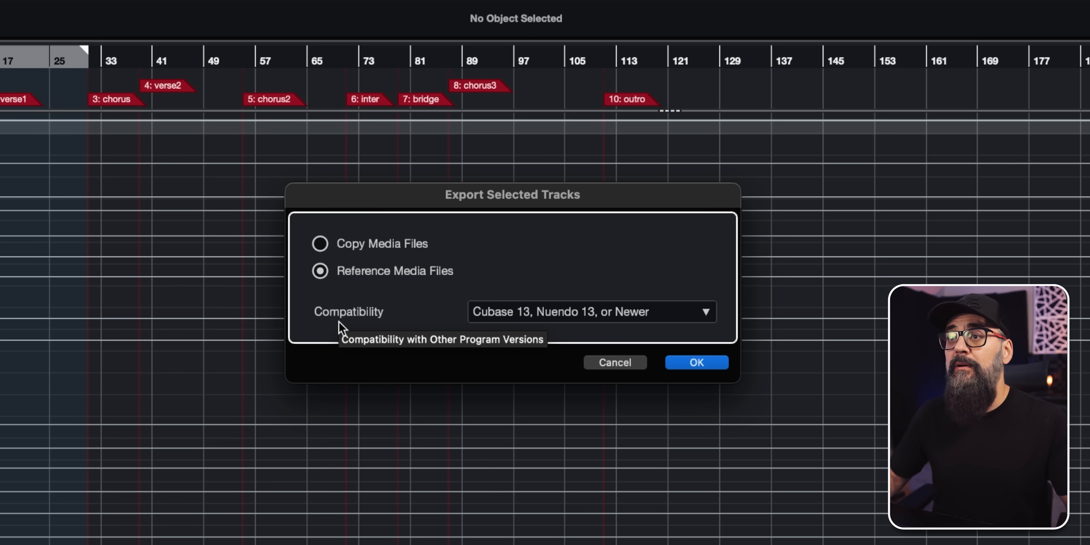
pyautogui.moveTo(607, 328)
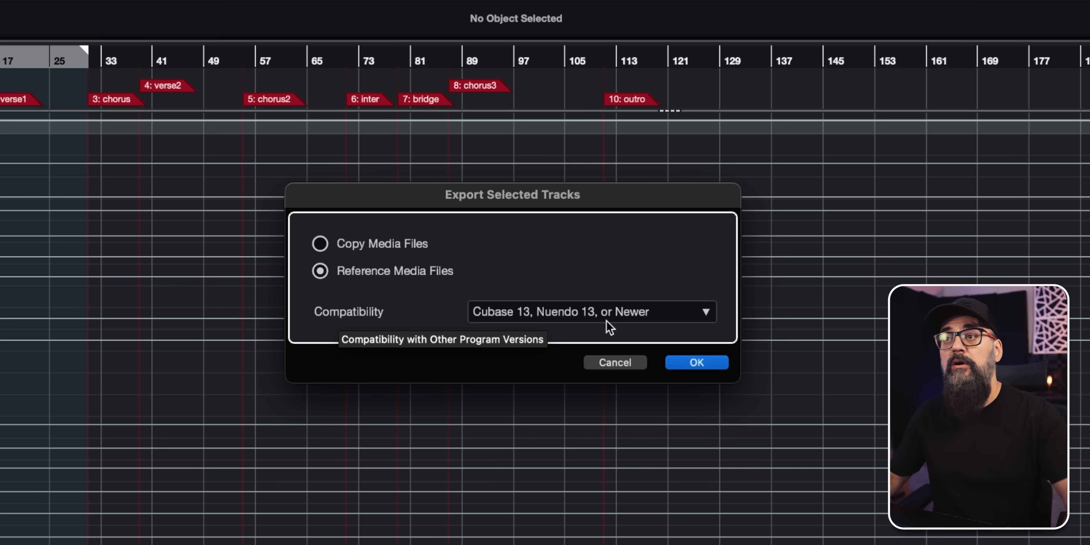
pyautogui.click(591, 311)
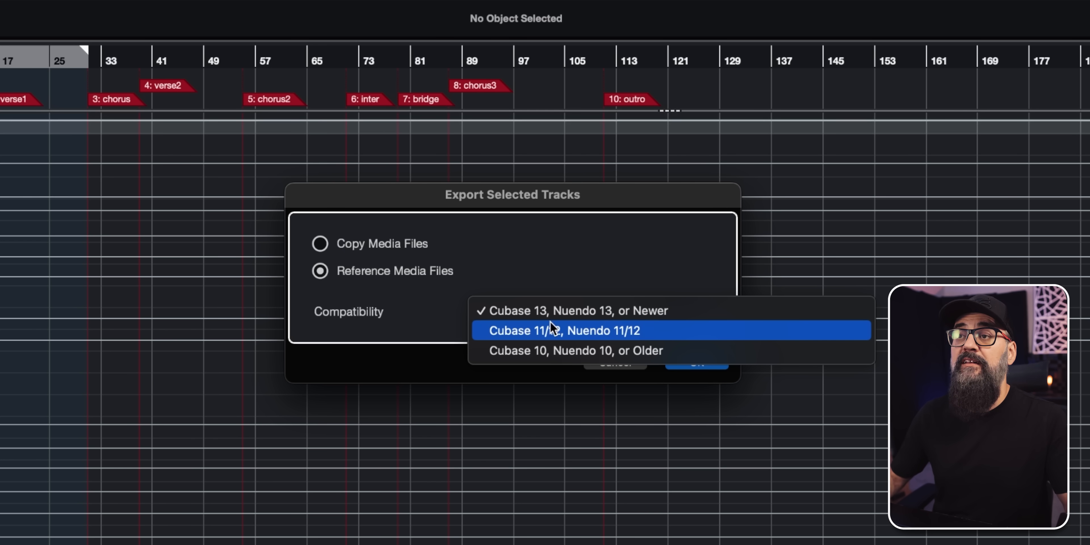
pyautogui.moveTo(507, 350)
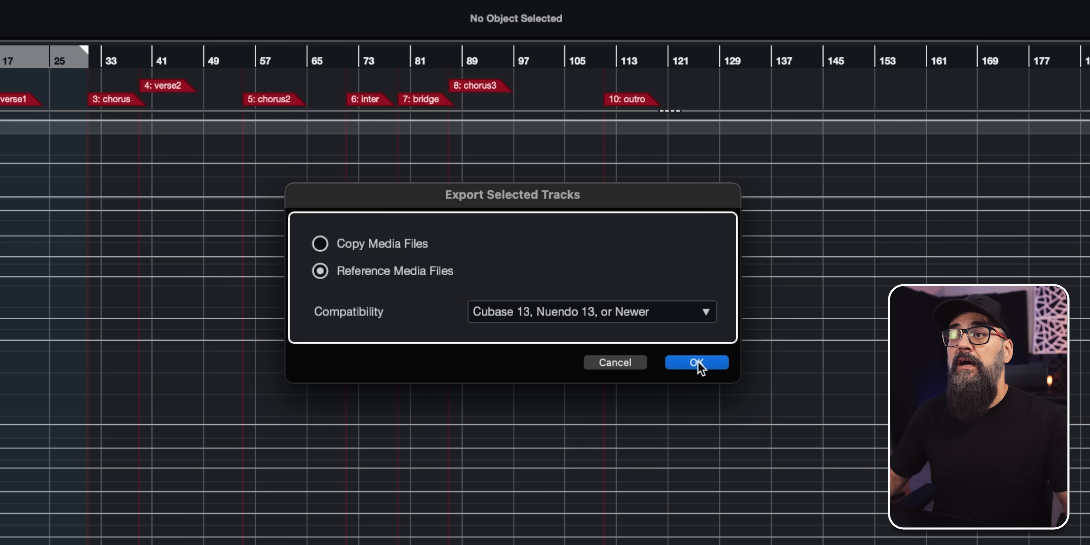
pyautogui.click(695, 362)
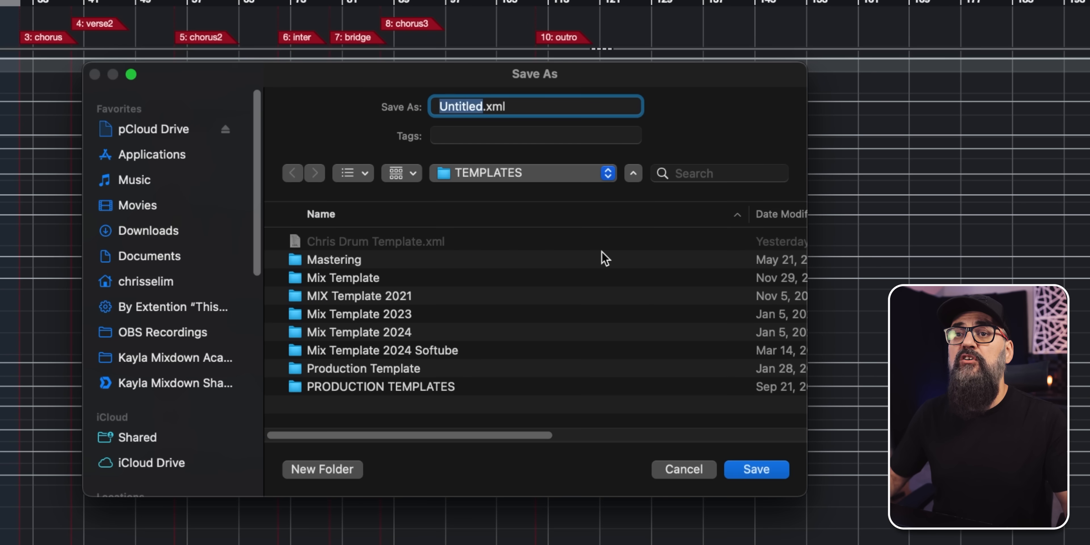
# Save the export as Chris Drum Template.xml in the TEMPLATES folder.
pyautogui.click(374, 241)
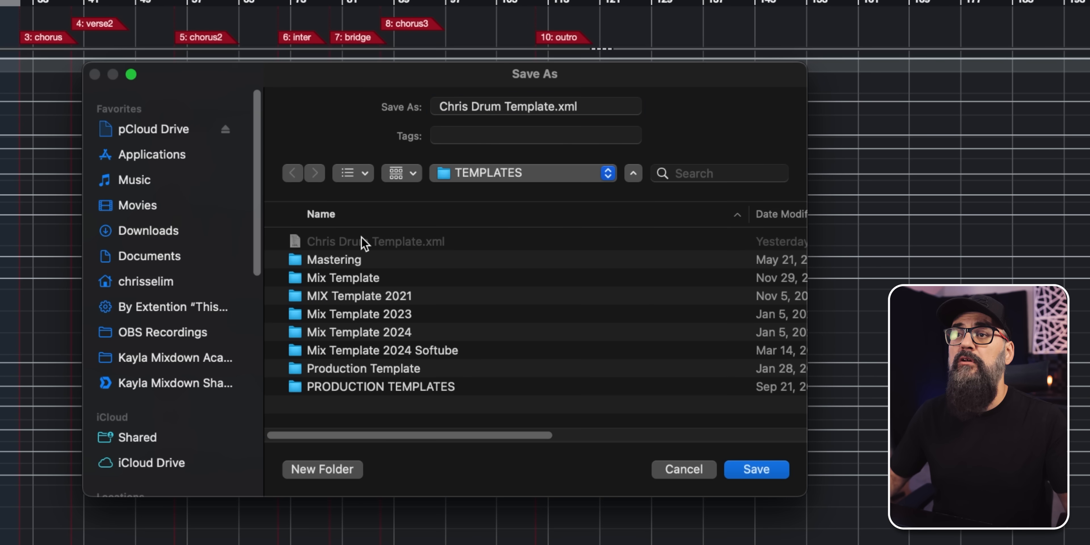
pyautogui.moveTo(341, 249)
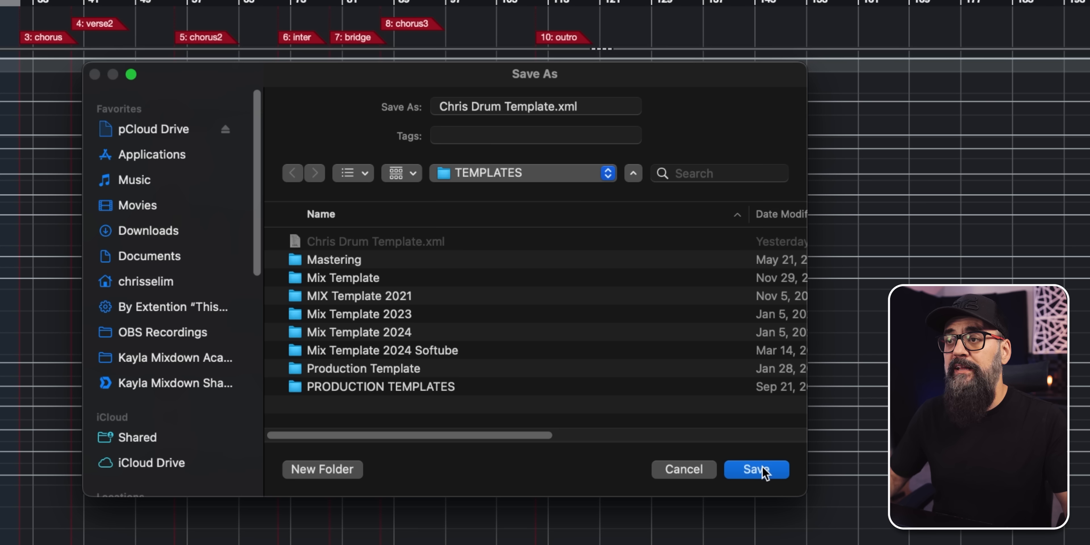
pyautogui.moveTo(570, 118)
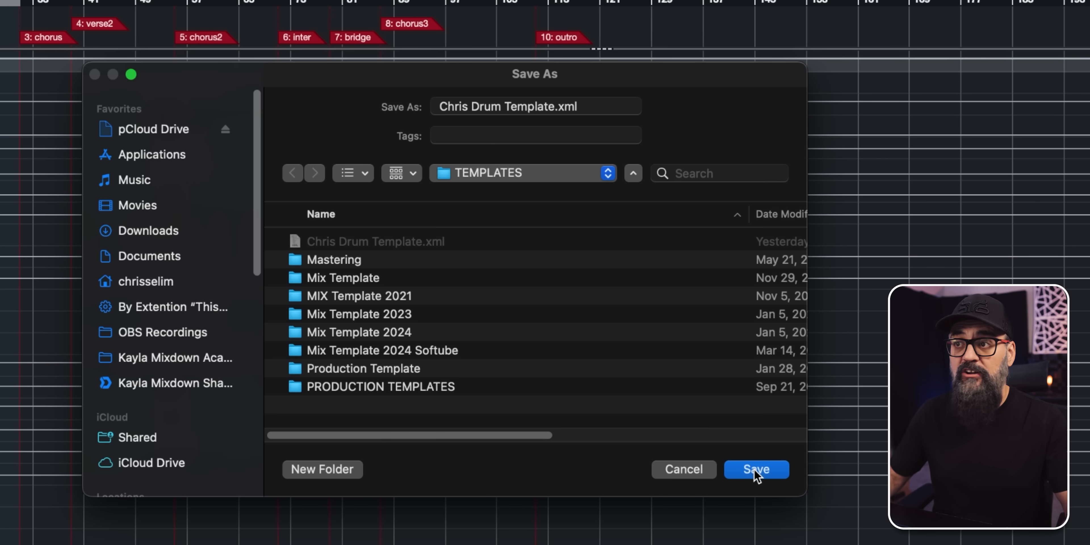
pyautogui.click(756, 469)
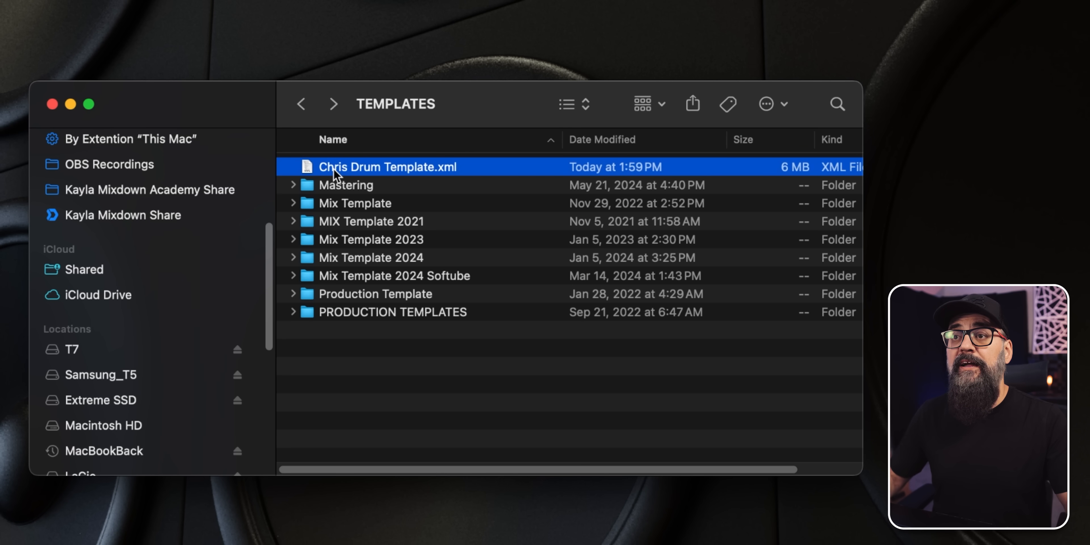
pyautogui.moveTo(448, 177)
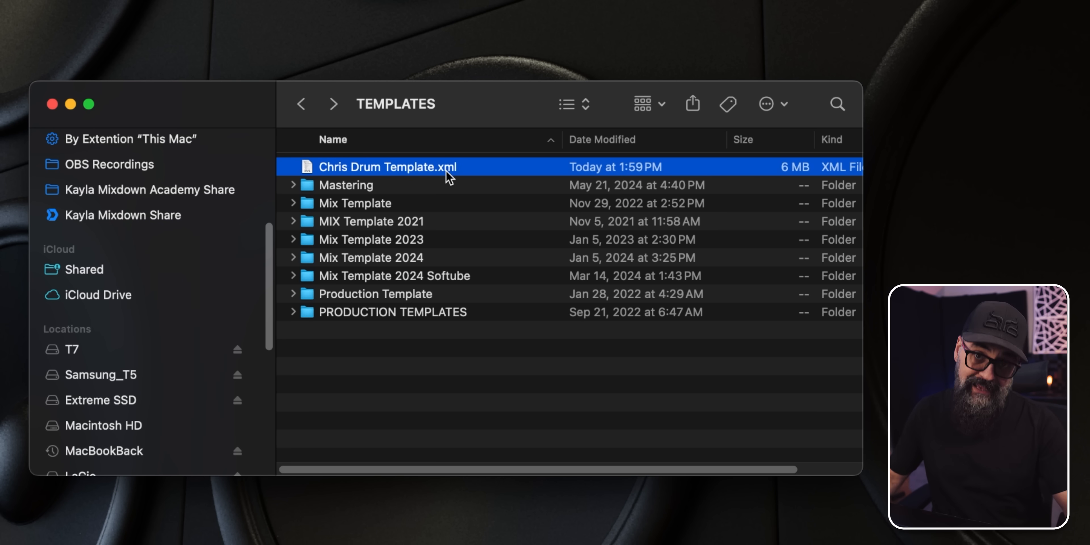
pyautogui.moveTo(813, 174)
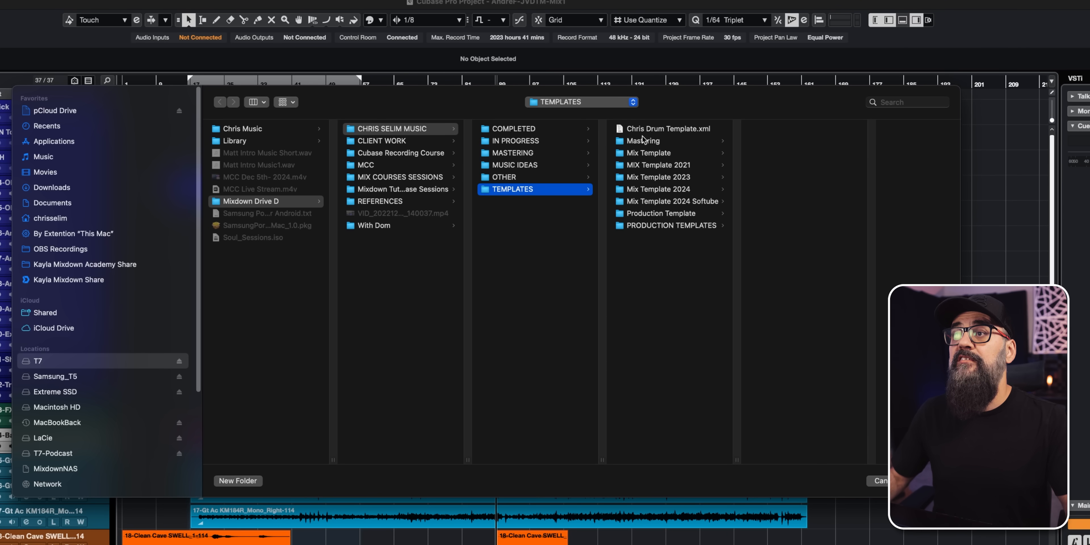
# Select Chris Drum Template.xml in the TEMPLATES folder as the track archive.
pyautogui.click(667, 127)
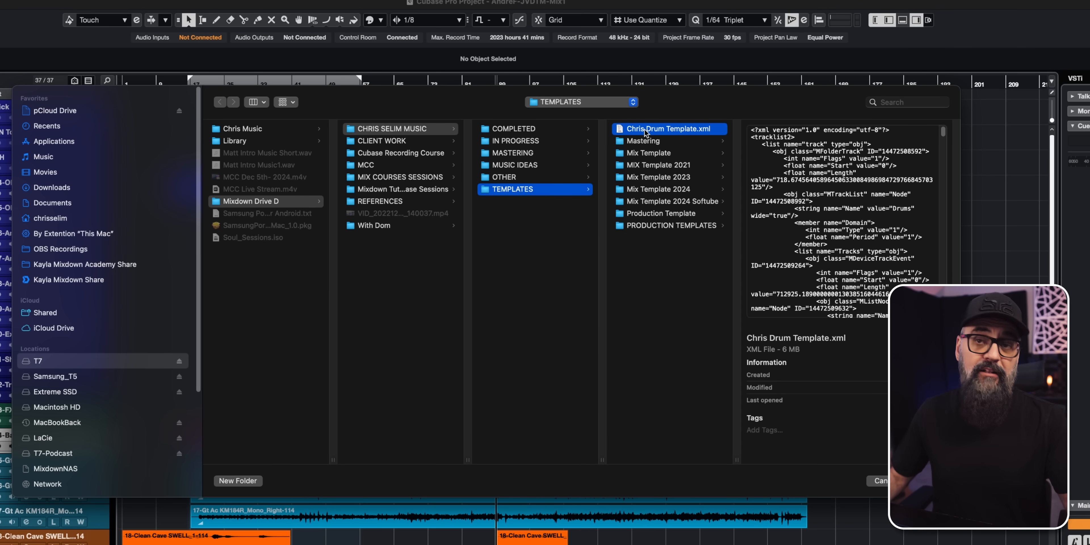
pyautogui.moveTo(697, 130)
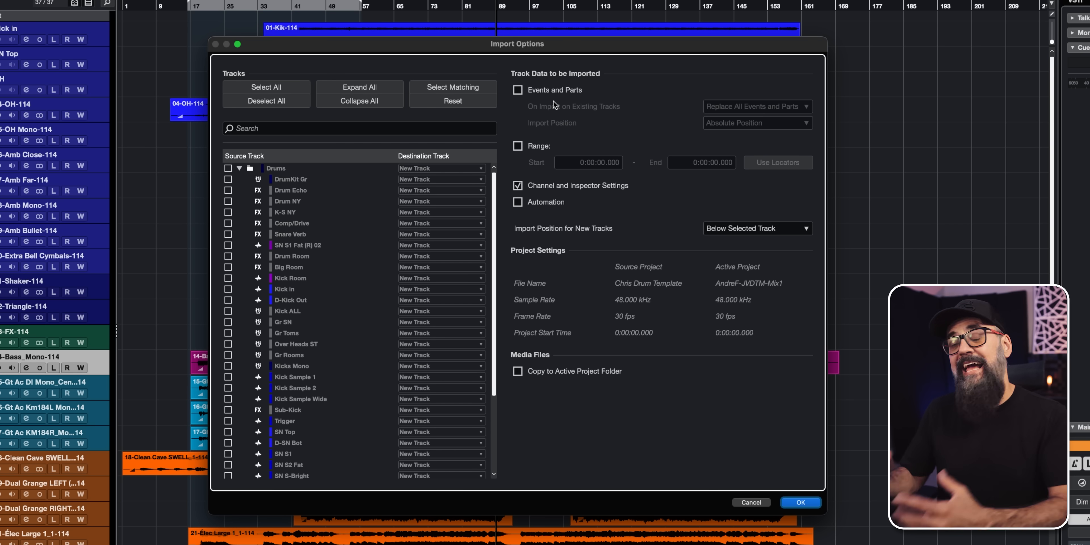
pyautogui.moveTo(429, 175)
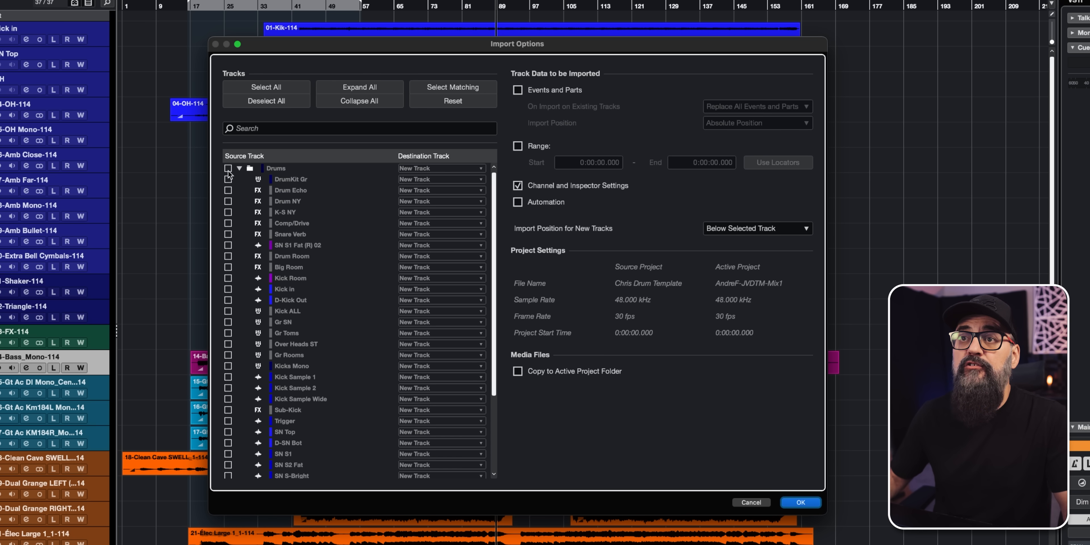
# Tick the Drums folder tracks for import with their channel and inspector settings.
pyautogui.click(227, 212)
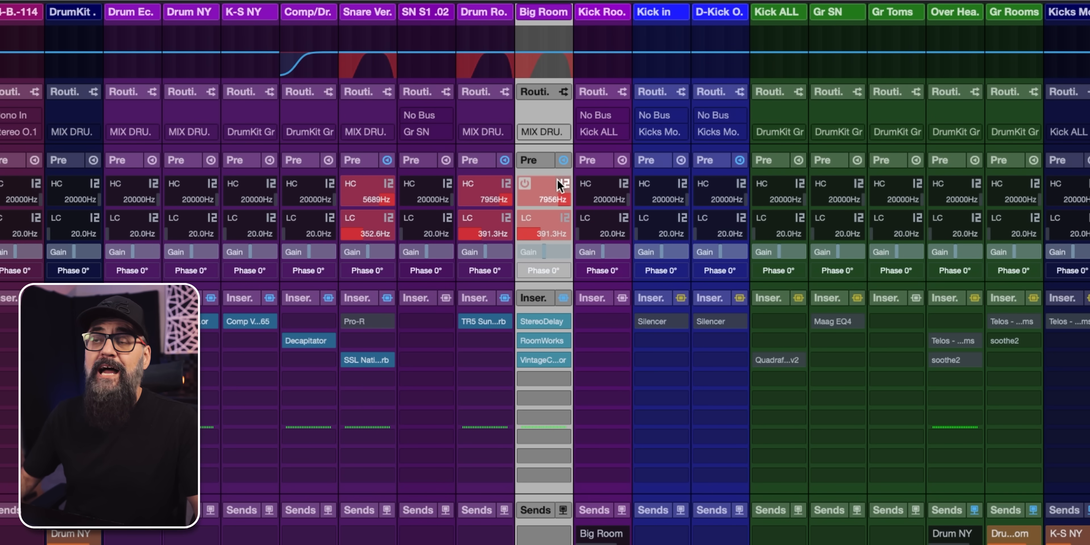
pyautogui.moveTo(563, 185)
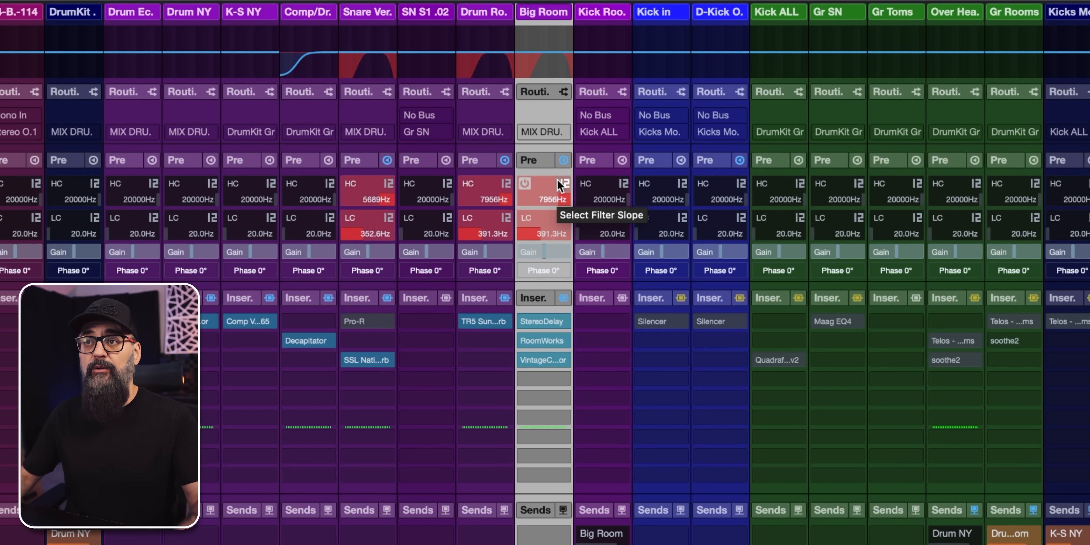
# Review Big Room's Preset Management options, then close its Channel Settings window.
pyautogui.scroll(-3)
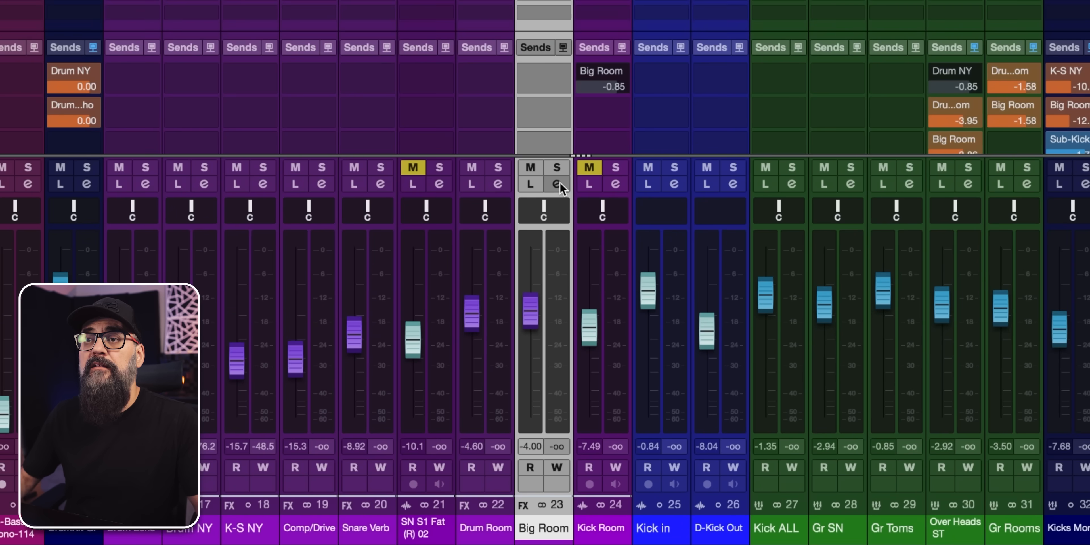
pyautogui.click(557, 184)
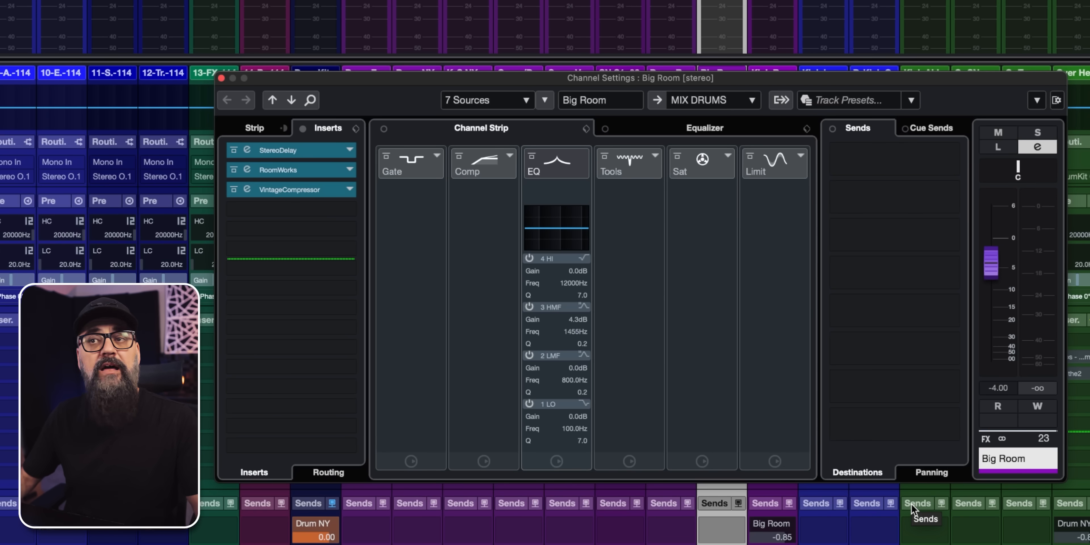
pyautogui.click(704, 128)
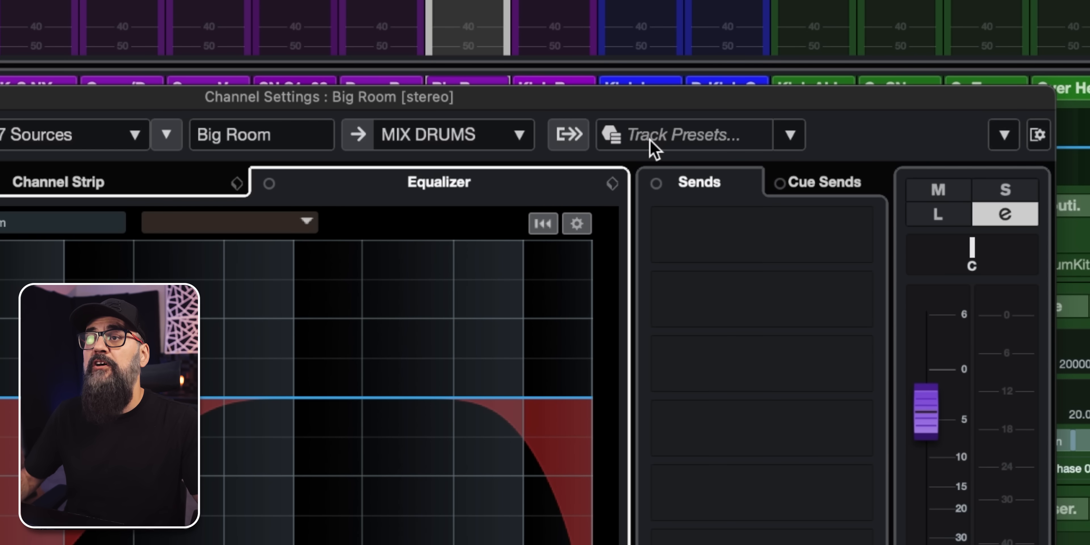
pyautogui.moveTo(681, 134)
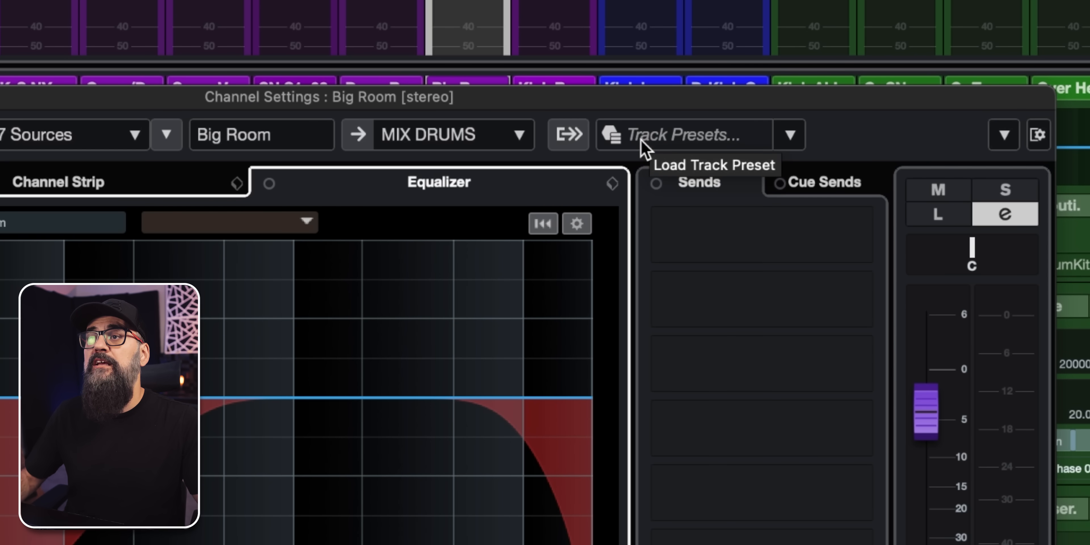
pyautogui.moveTo(799, 139)
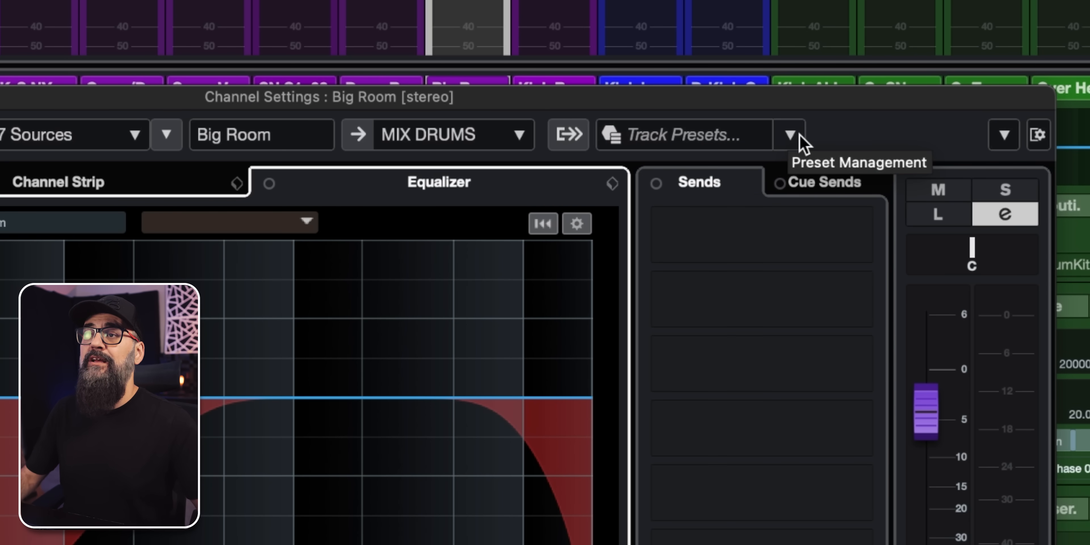
pyautogui.click(789, 134)
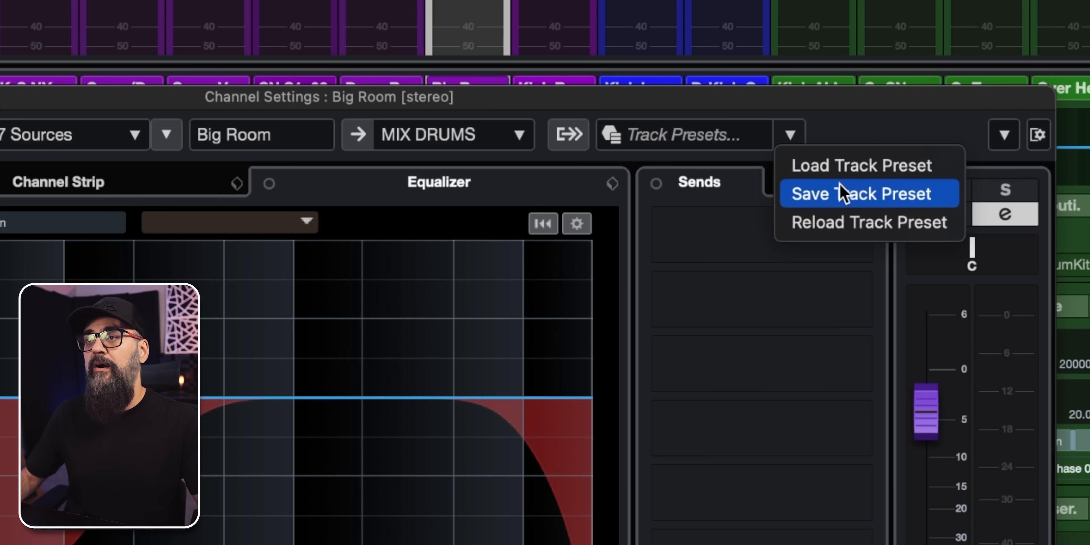
pyautogui.moveTo(842, 201)
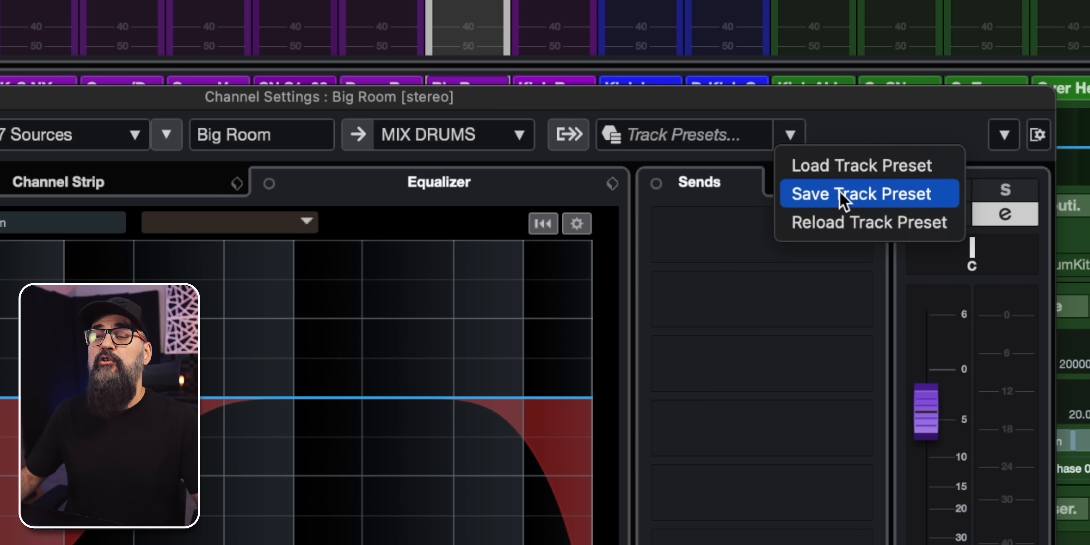
pyautogui.moveTo(843, 176)
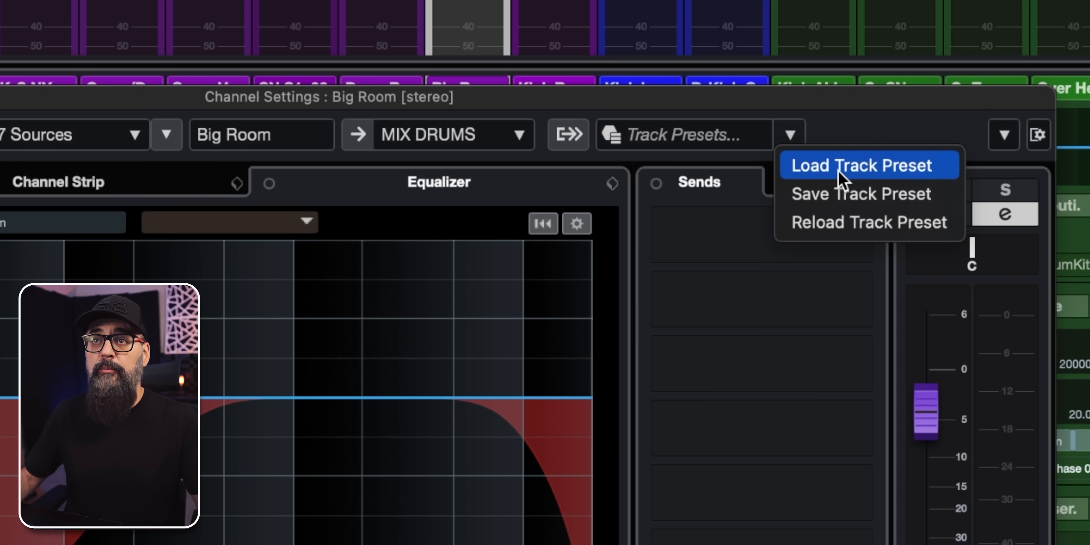
pyautogui.click(861, 165)
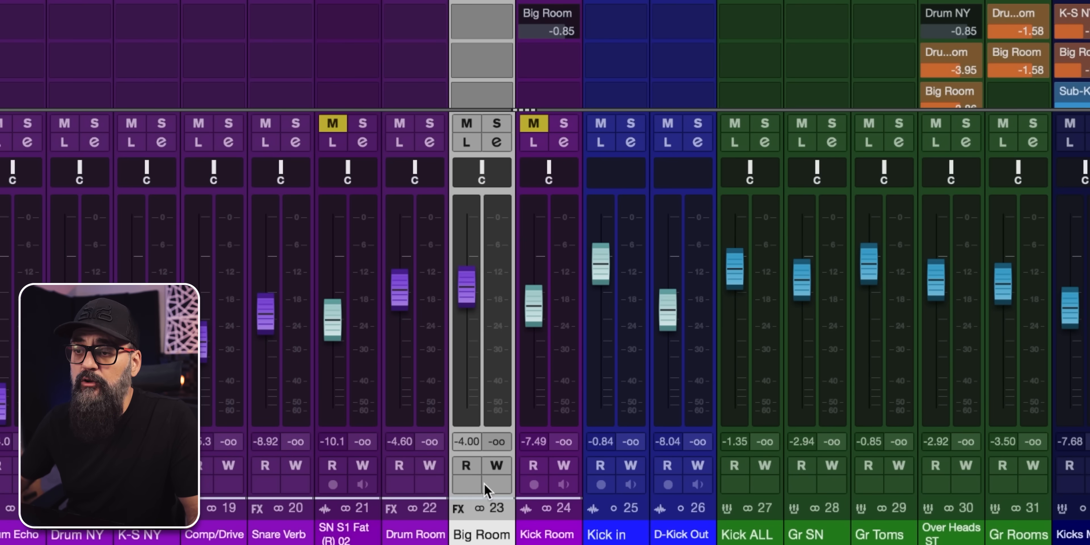
# Save the Big Room channel as a track preset named 00-Chris-Big Room.
pyautogui.rightClick(486, 490)
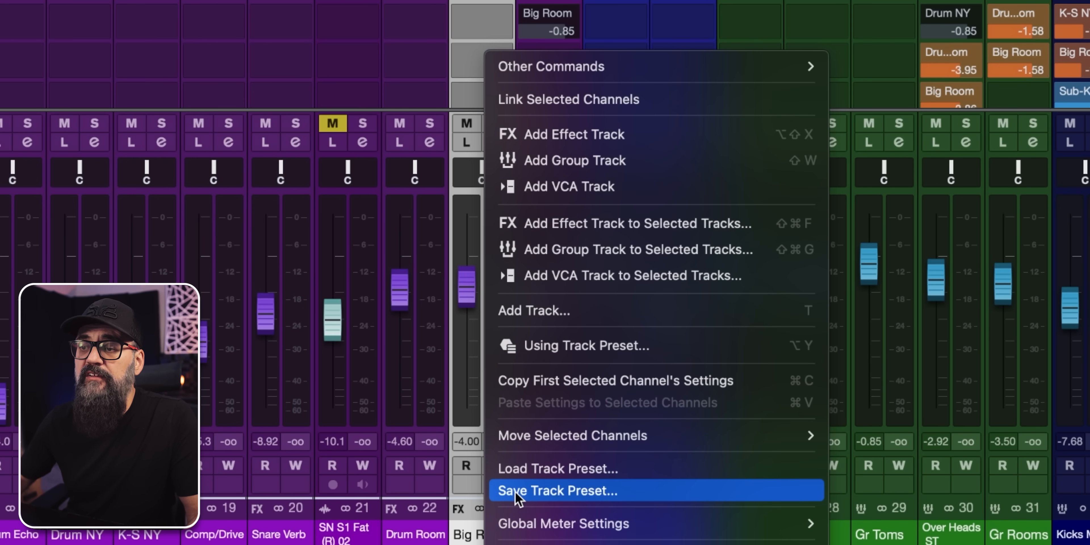
pyautogui.click(558, 490)
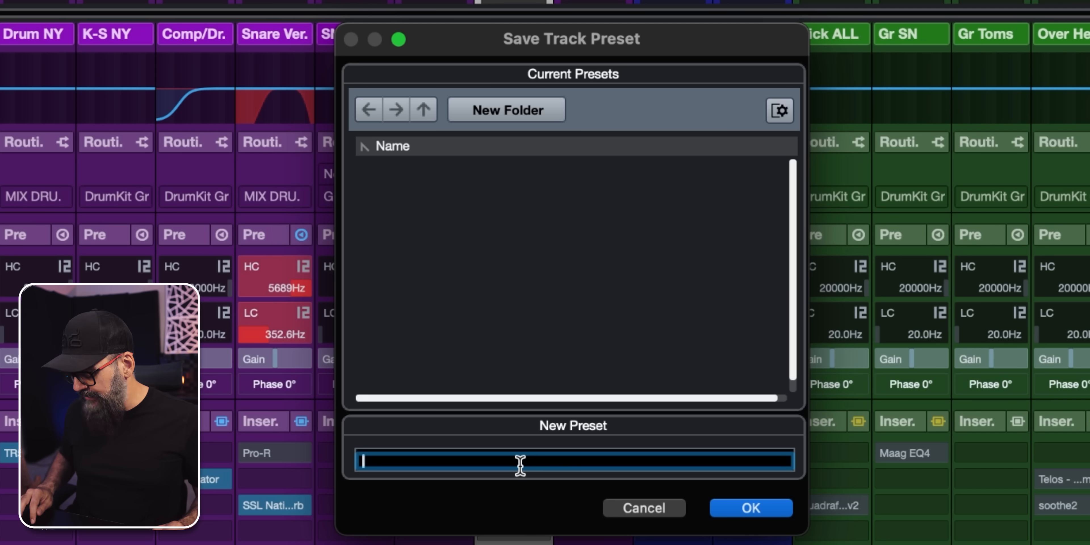
pyautogui.write('00')
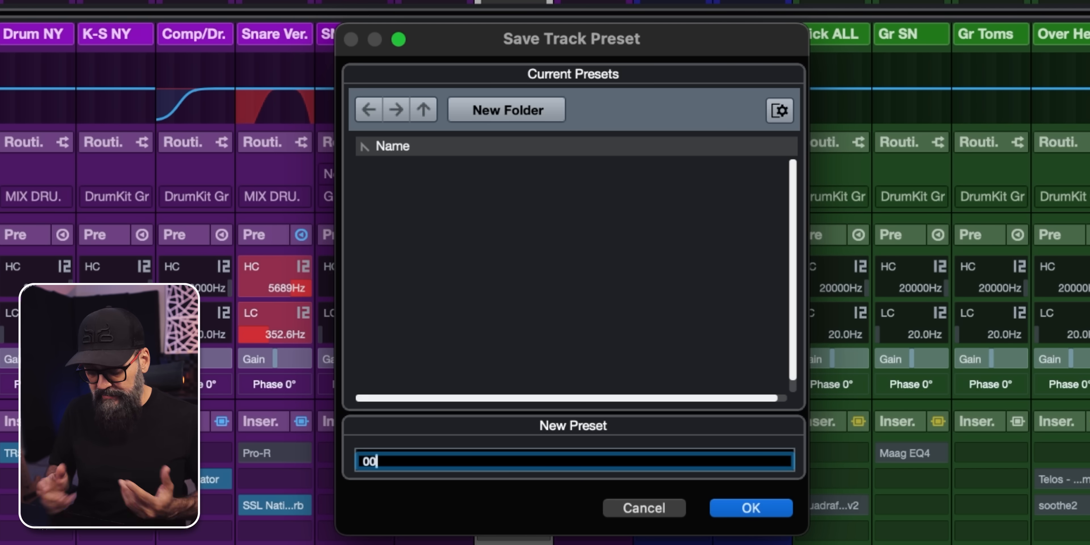
pyautogui.write('-Chris')
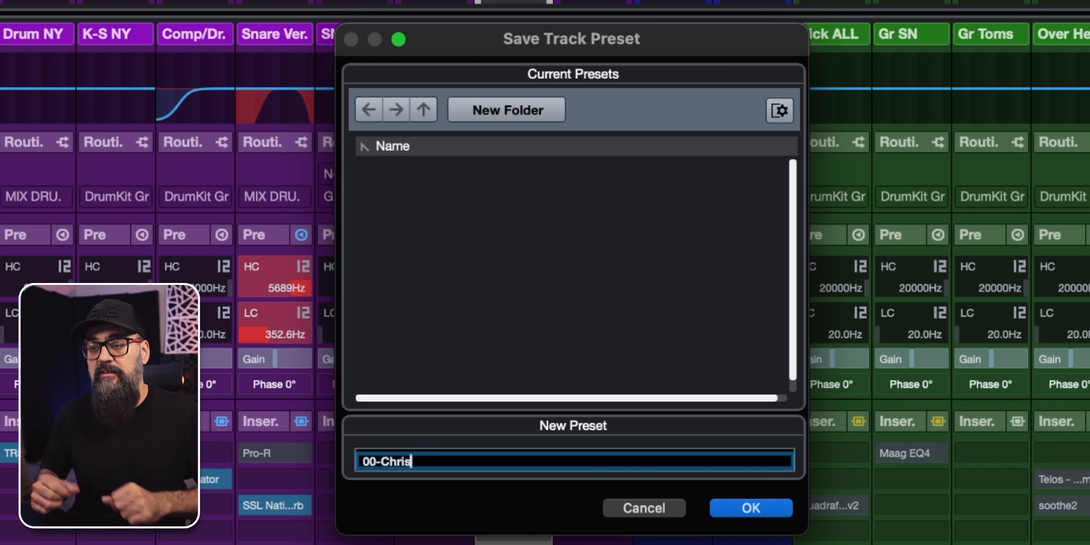
pyautogui.write('-')
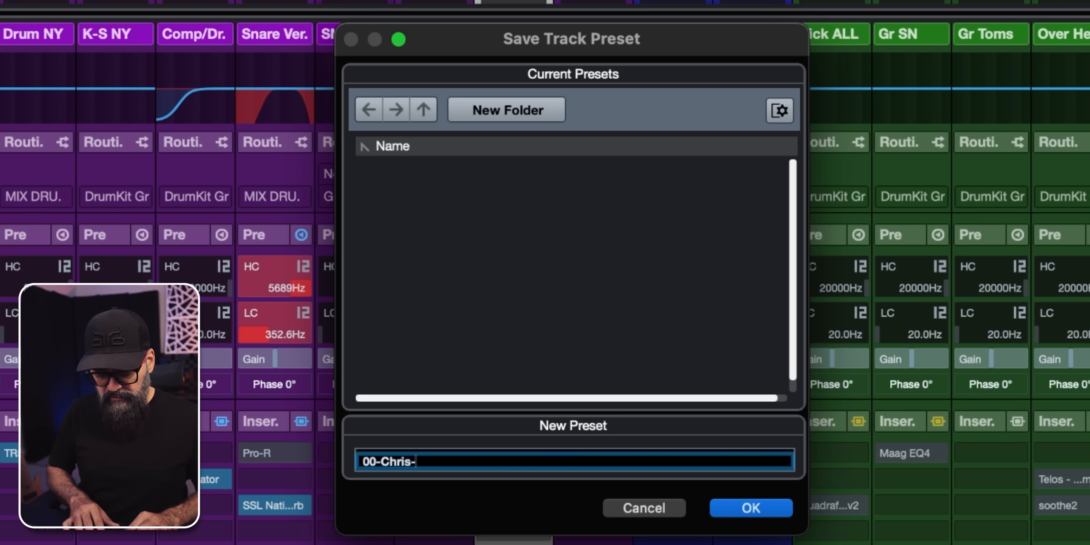
pyautogui.write('Big Ro')
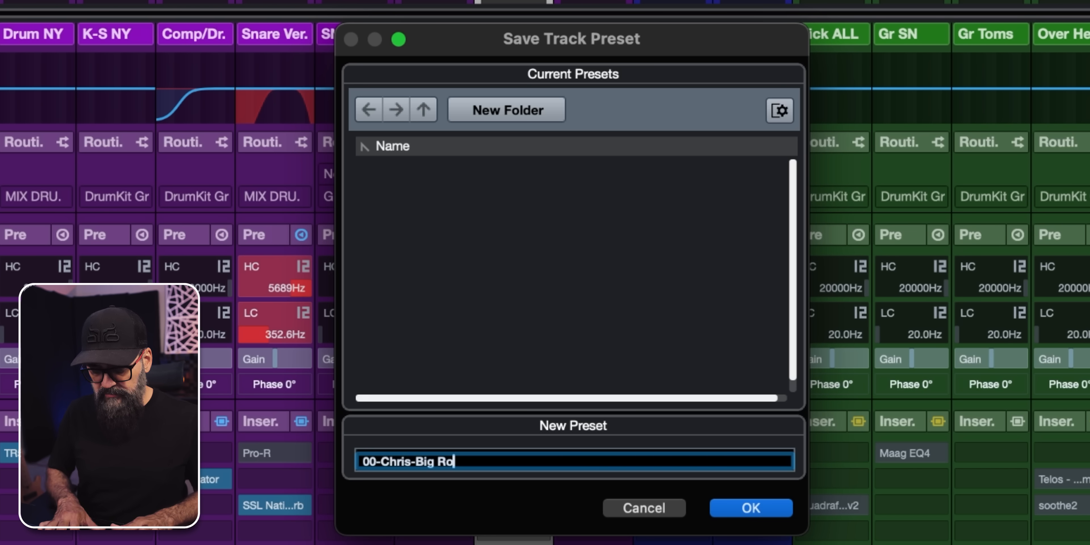
pyautogui.click(749, 507)
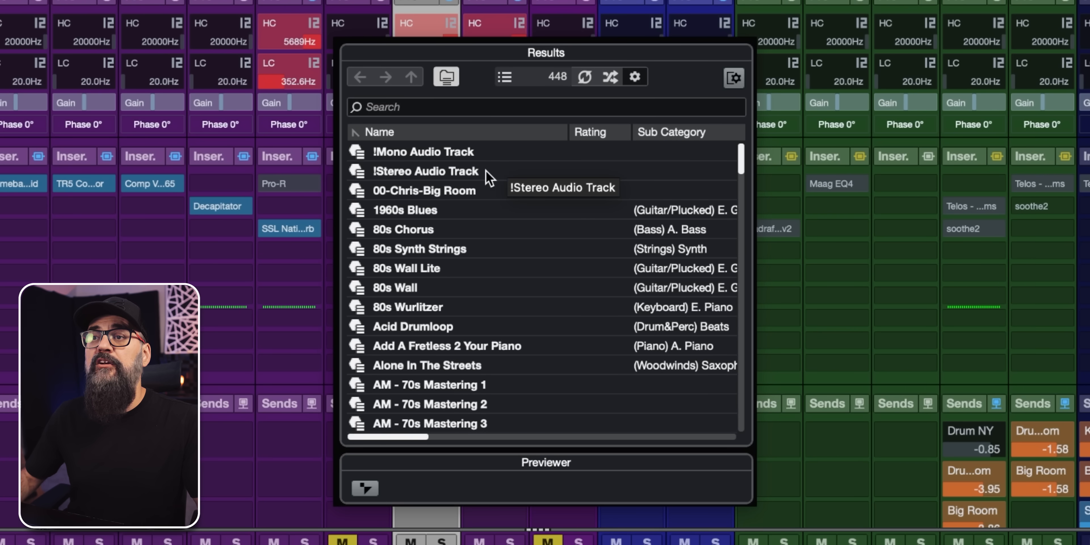
pyautogui.moveTo(380, 200)
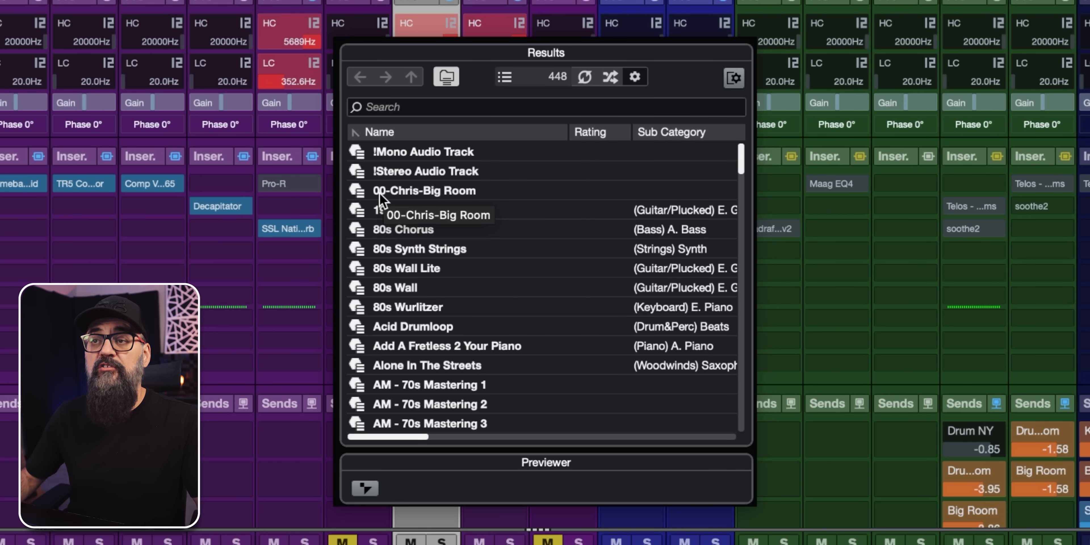
# Pick the 00-Chris-Big Room preset in the Track Preset results list.
pyautogui.click(423, 191)
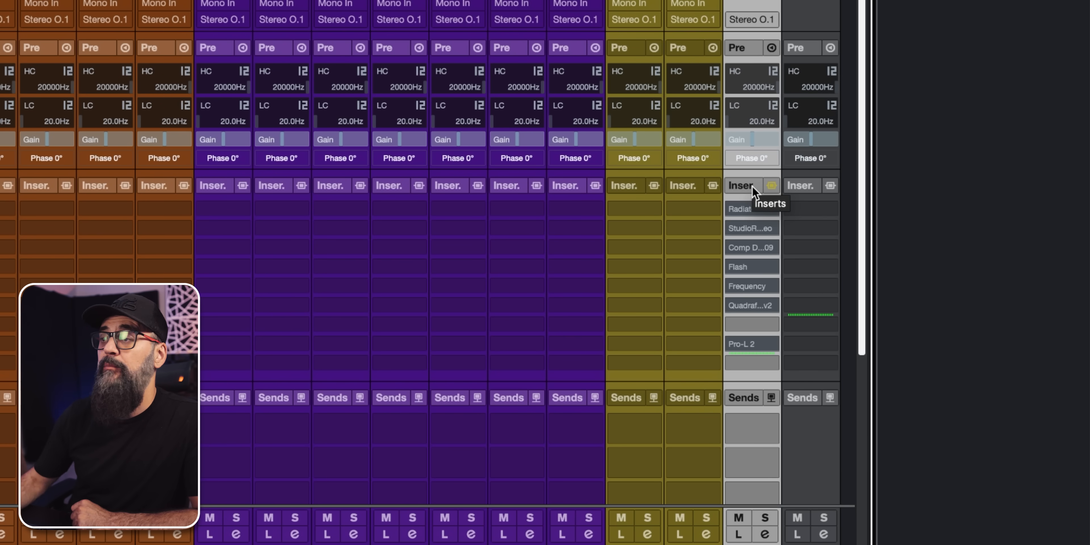
# Save the drum bus insert chain as the FX chain preset 00-Chris Drum Bus FX Chain.
pyautogui.rightClick(740, 185)
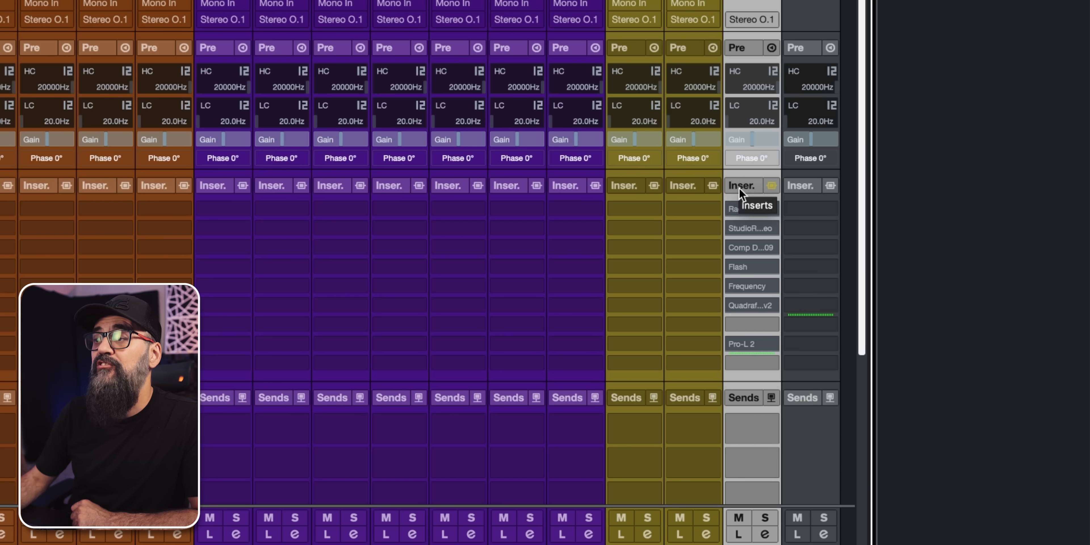
pyautogui.rightClick(751, 185)
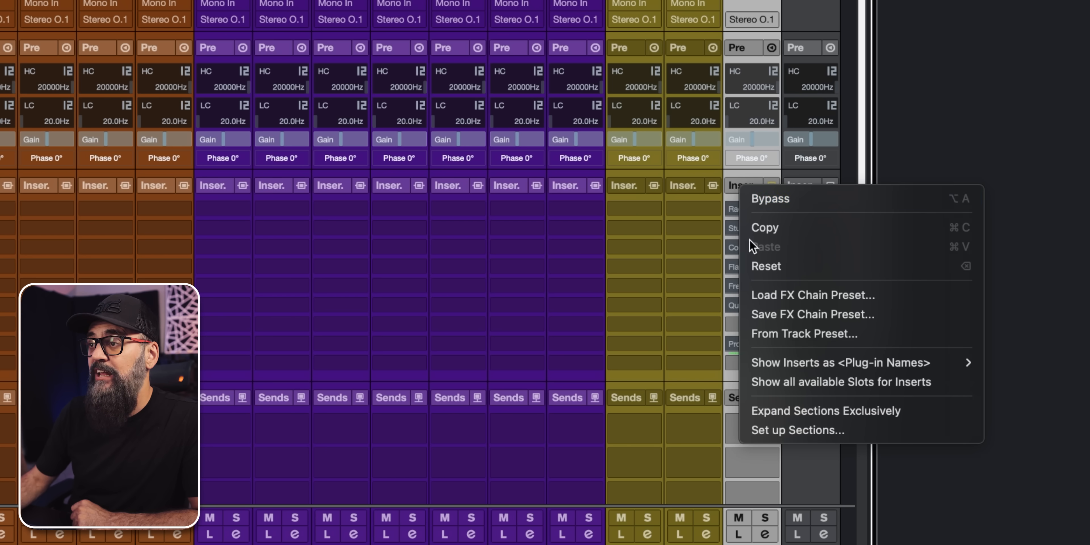
pyautogui.moveTo(787, 314)
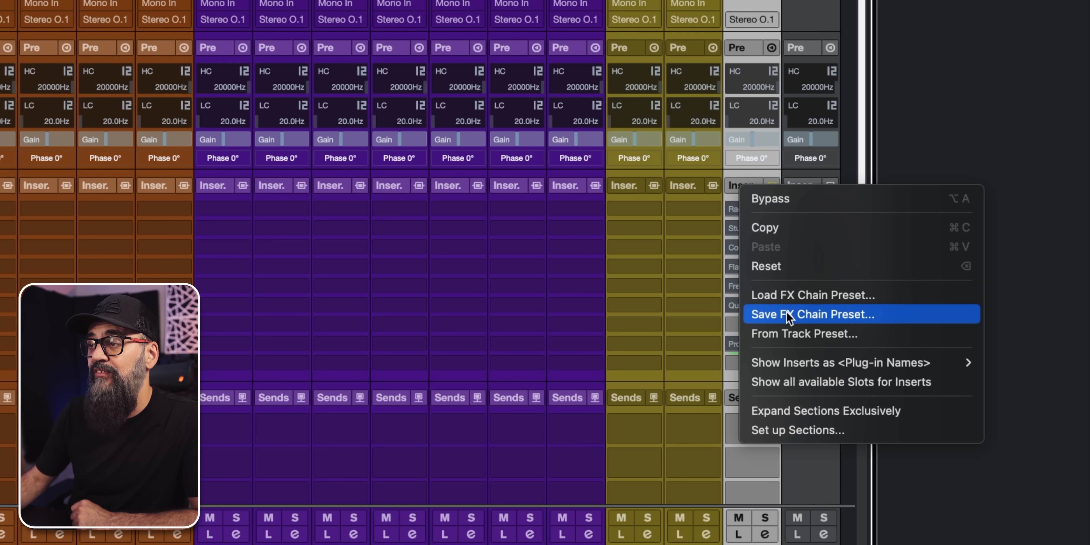
pyautogui.click(813, 313)
pyautogui.write('00-Chris Drum B')
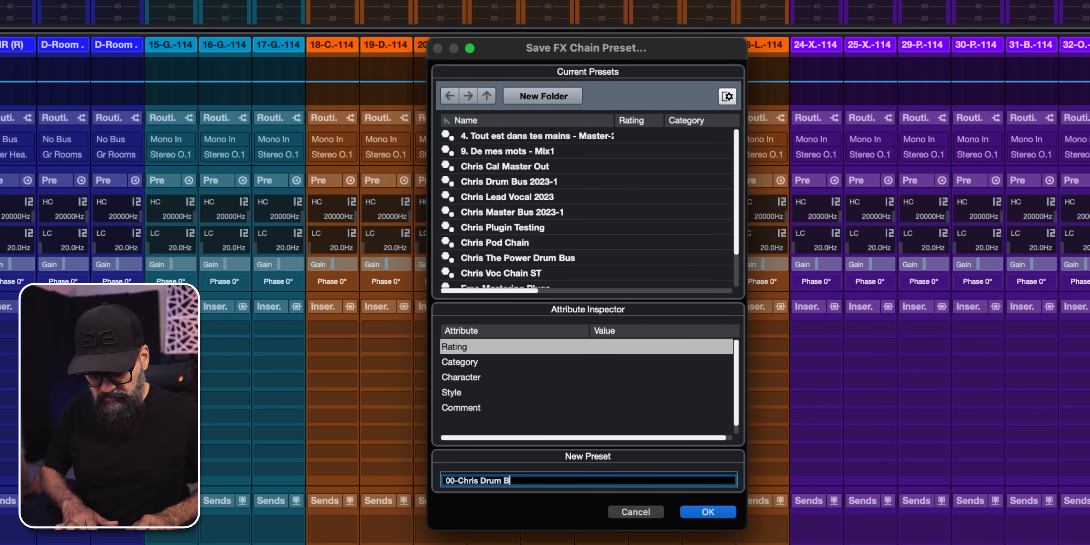
pyautogui.write('us')
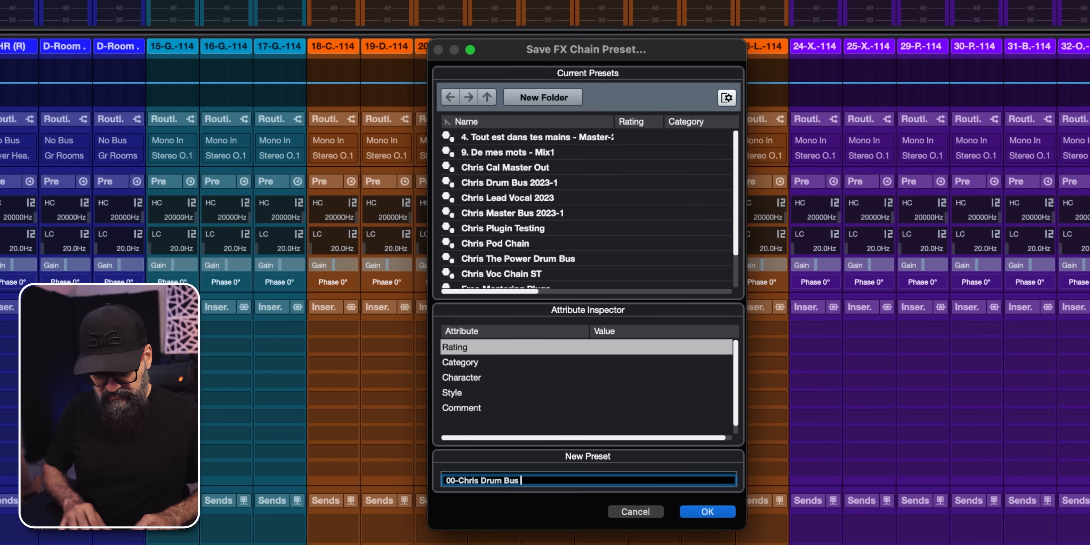
pyautogui.write('FX Chain')
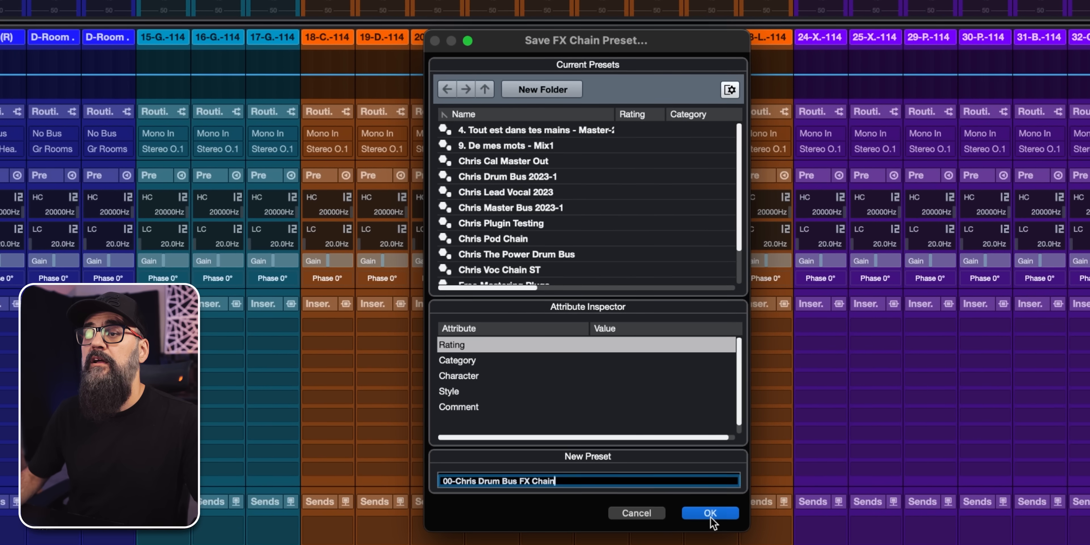
pyautogui.click(709, 513)
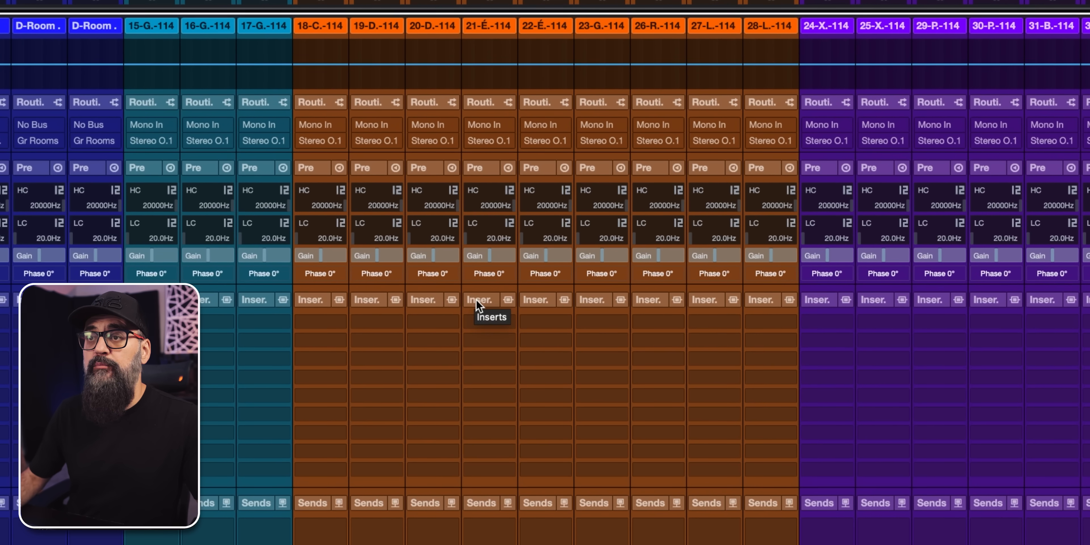
# Load a saved Chris FX chain preset onto another channel's inserts.
pyautogui.rightClick(477, 299)
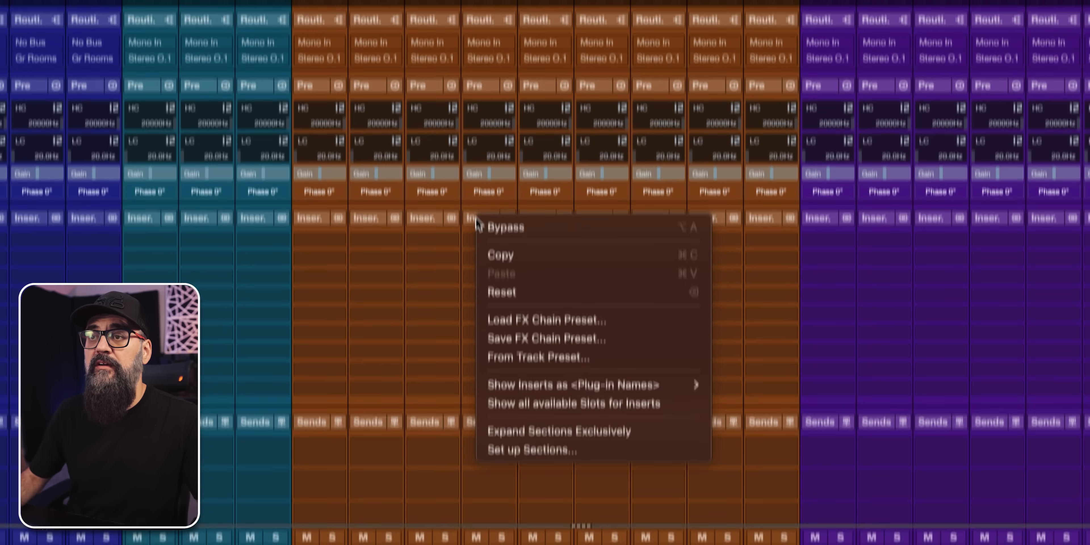
pyautogui.moveTo(545, 314)
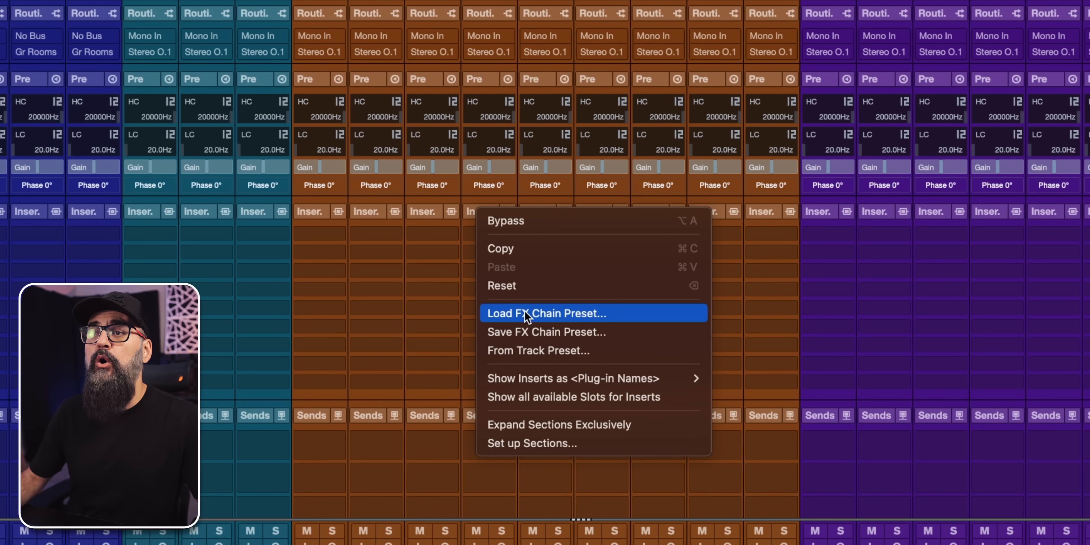
pyautogui.click(545, 313)
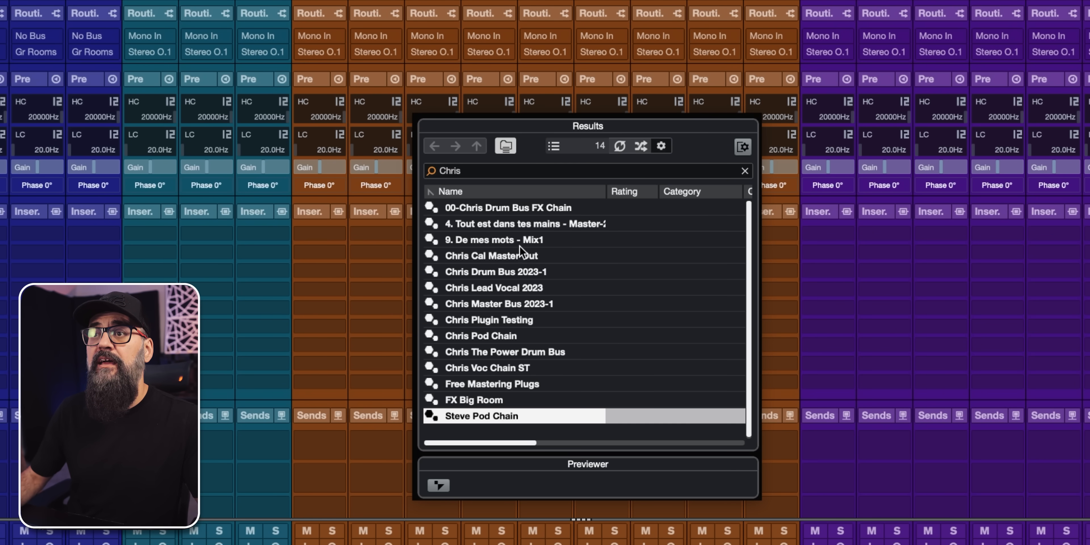
pyautogui.click(507, 207)
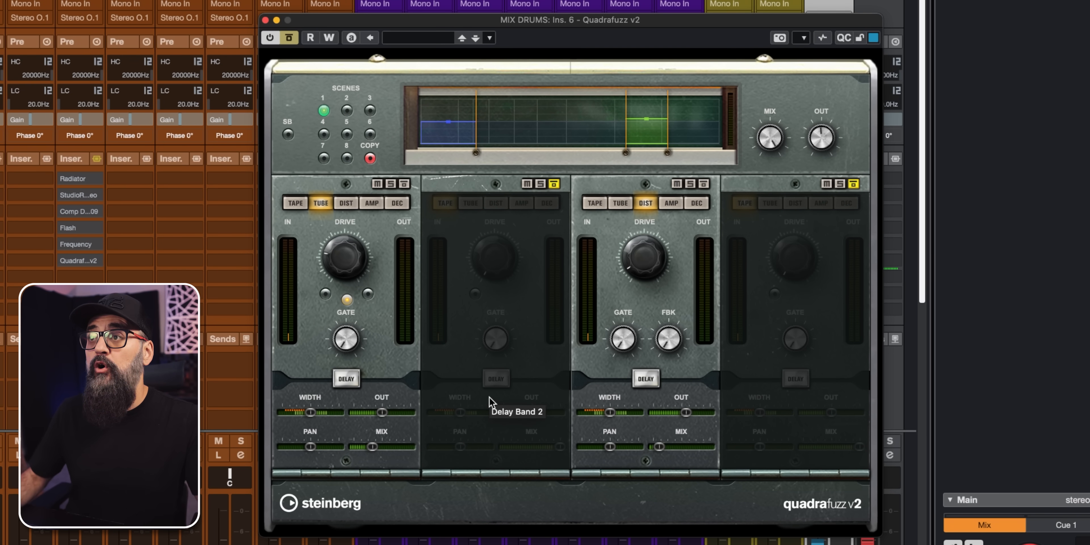
# Save the current Quadrafuzz v2 settings as the preset 00-Chris Fuzz Drums.
pyautogui.click(489, 38)
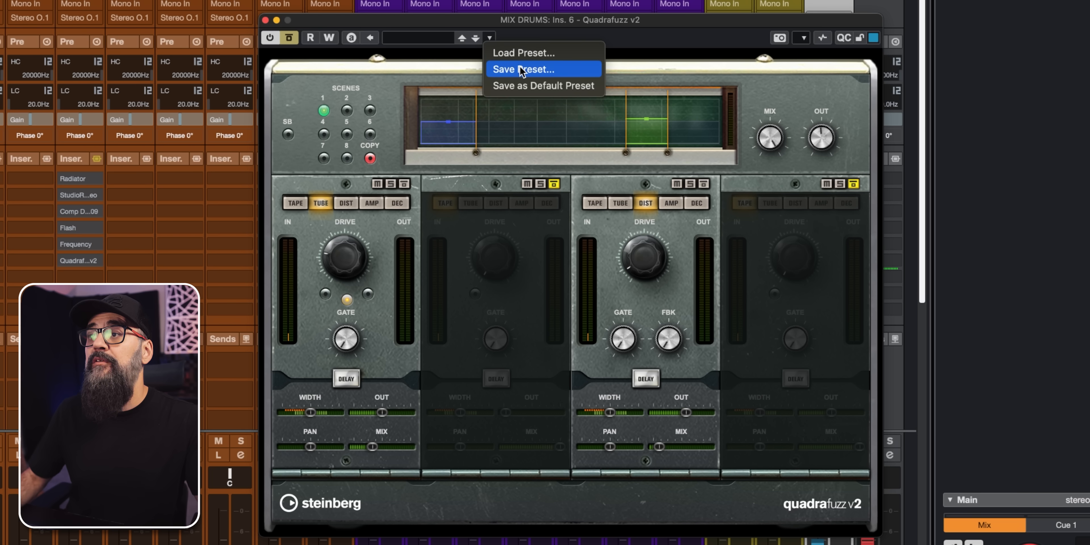
pyautogui.click(523, 69)
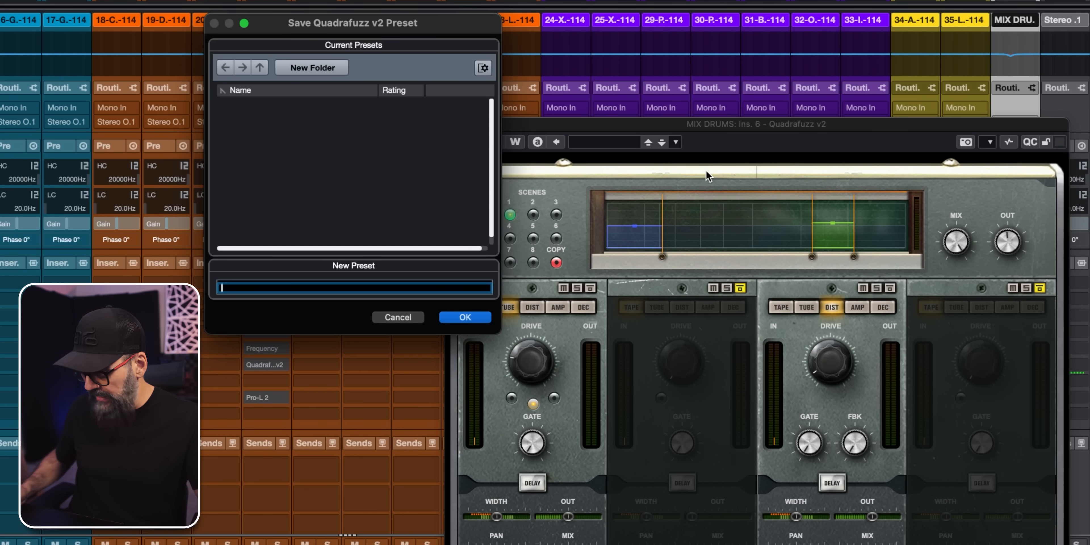
pyautogui.write('00')
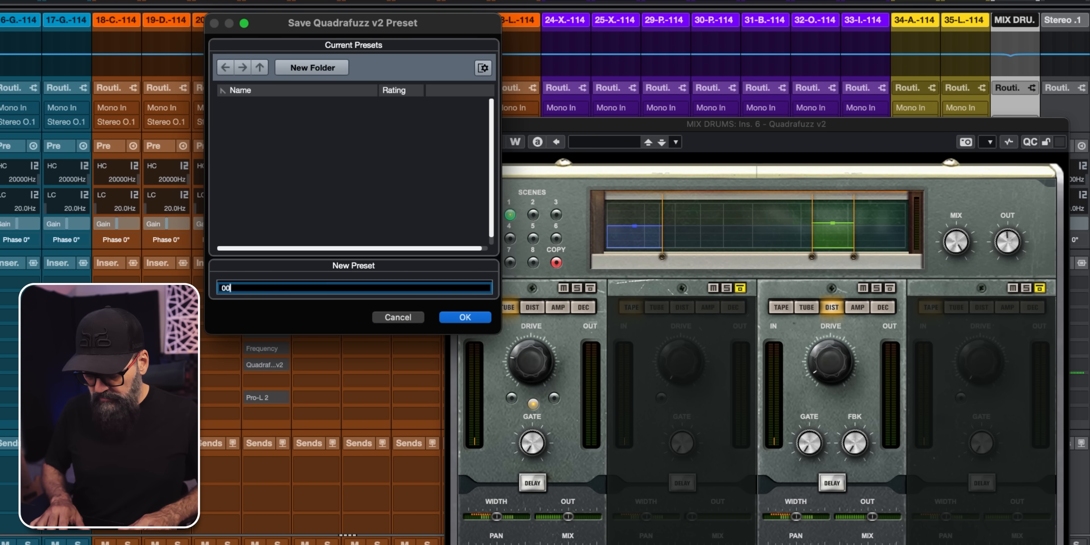
pyautogui.write('-Chris')
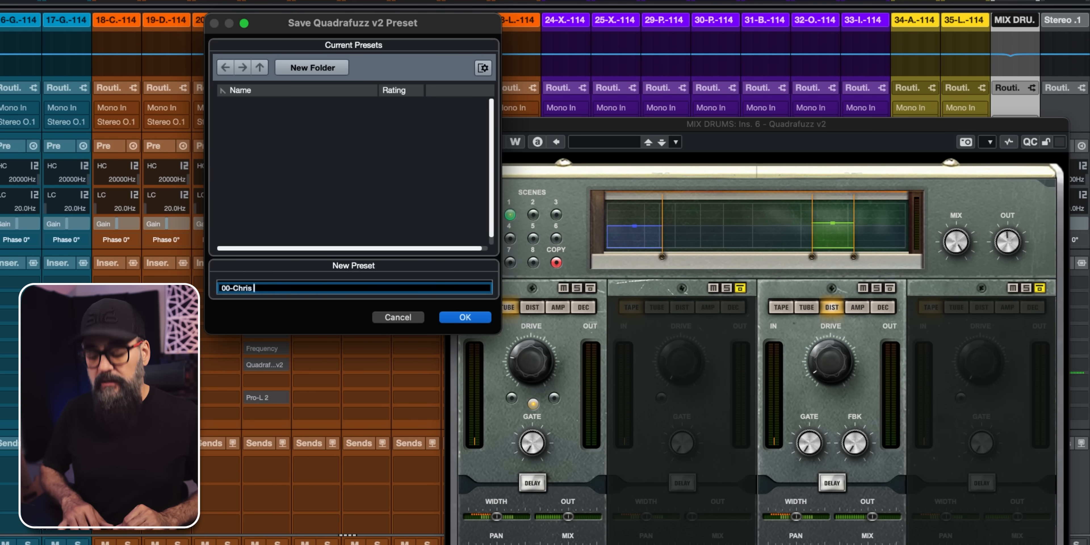
pyautogui.write('P')
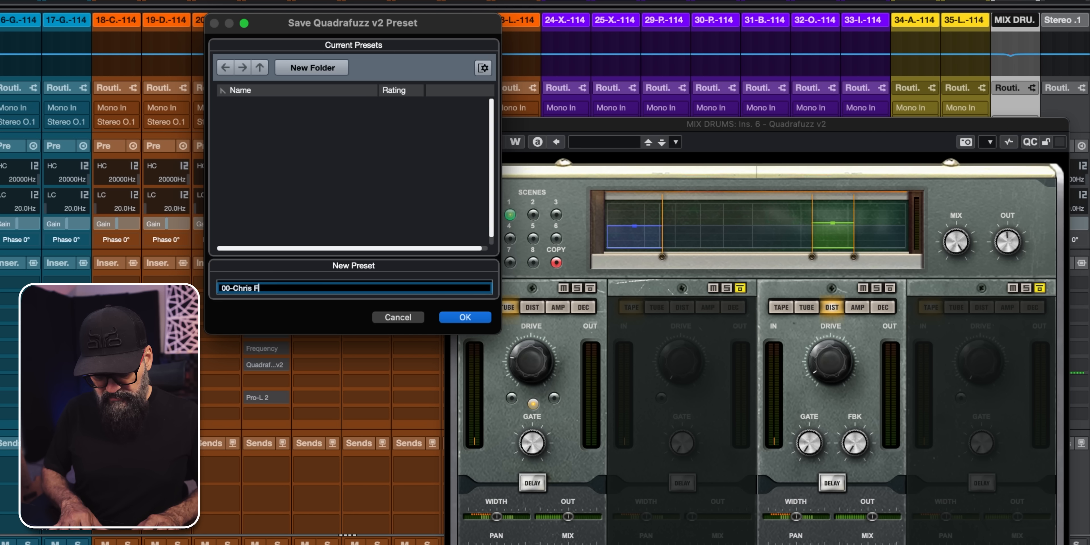
pyautogui.write('uzz Drums')
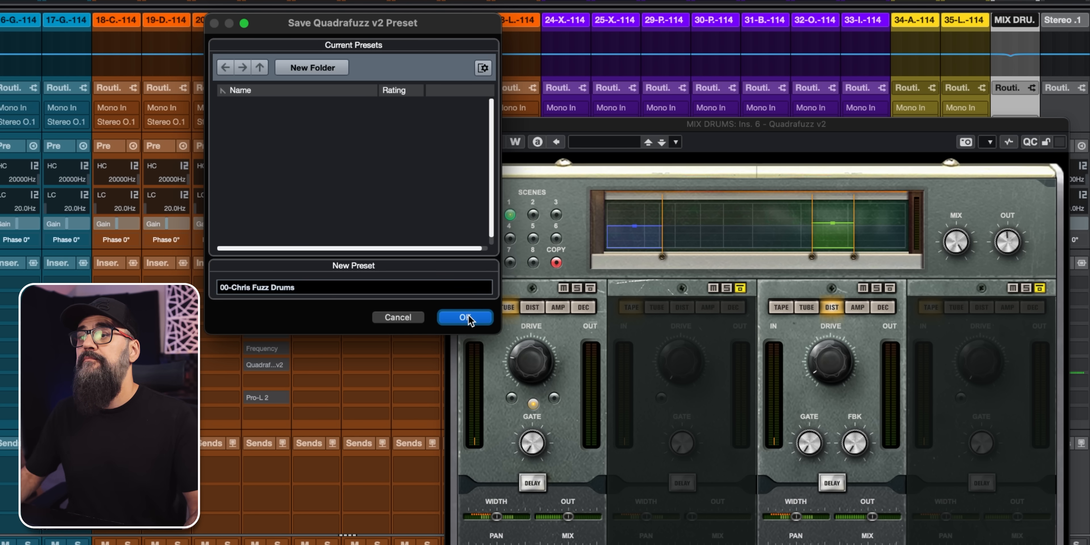
pyautogui.click(465, 317)
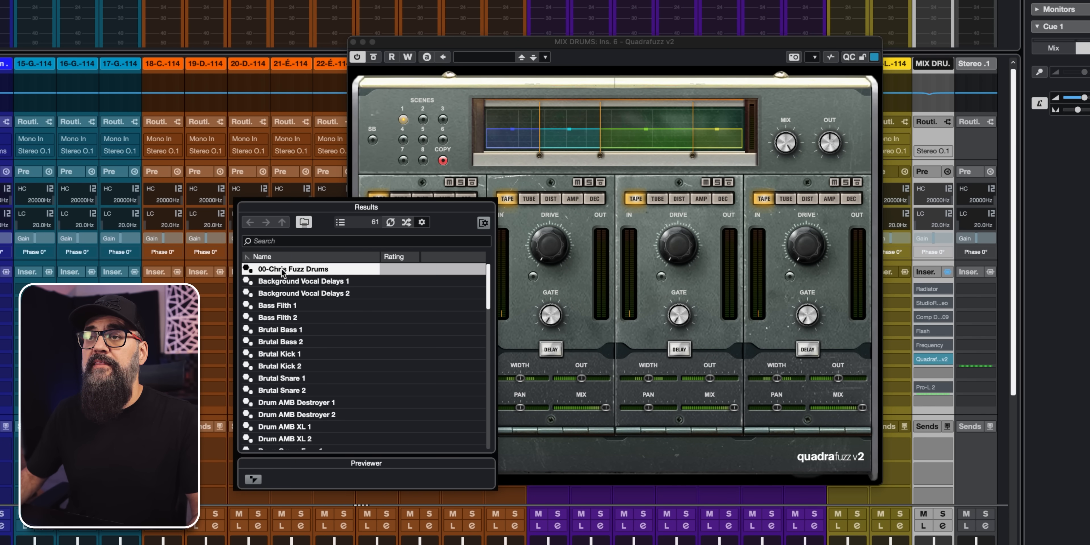
# Load the 00-Chris Fuzz Drums preset from the Quadrafuzz results list.
pyautogui.doubleClick(295, 269)
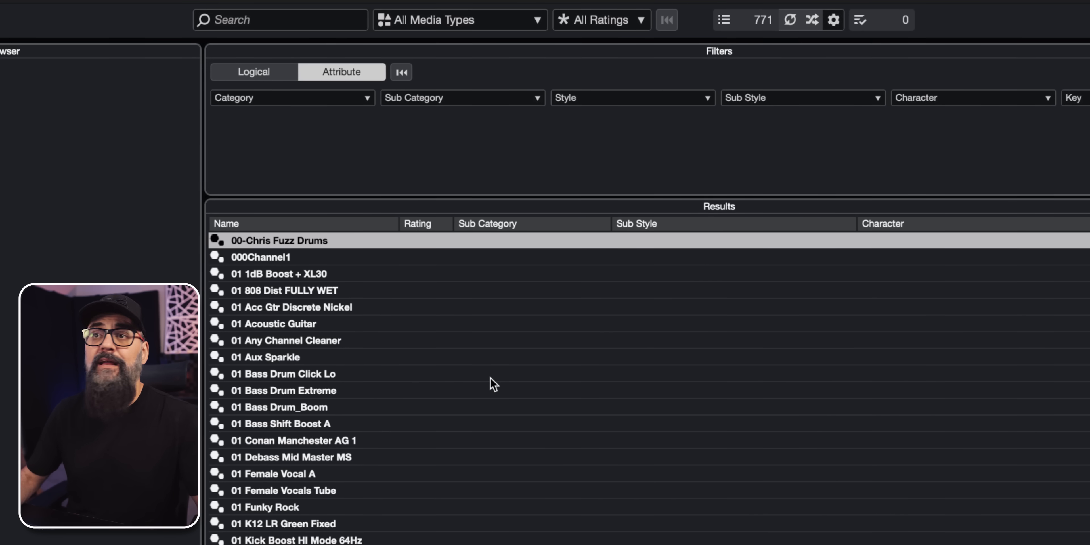
# Reveal the 00-Chris Fuzz Drums preset file in Finder from MediaBay.
pyautogui.rightClick(278, 240)
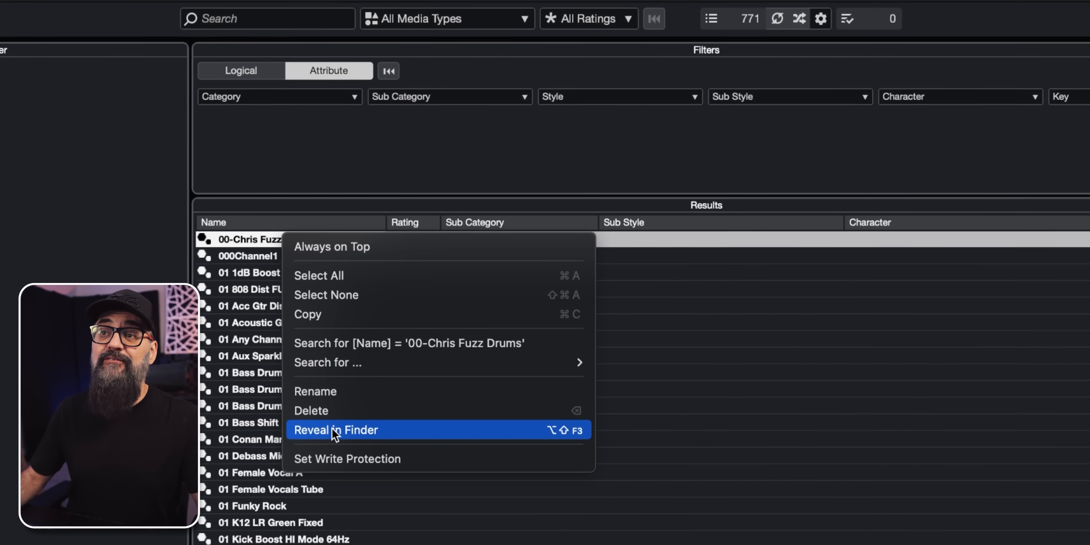
pyautogui.click(336, 429)
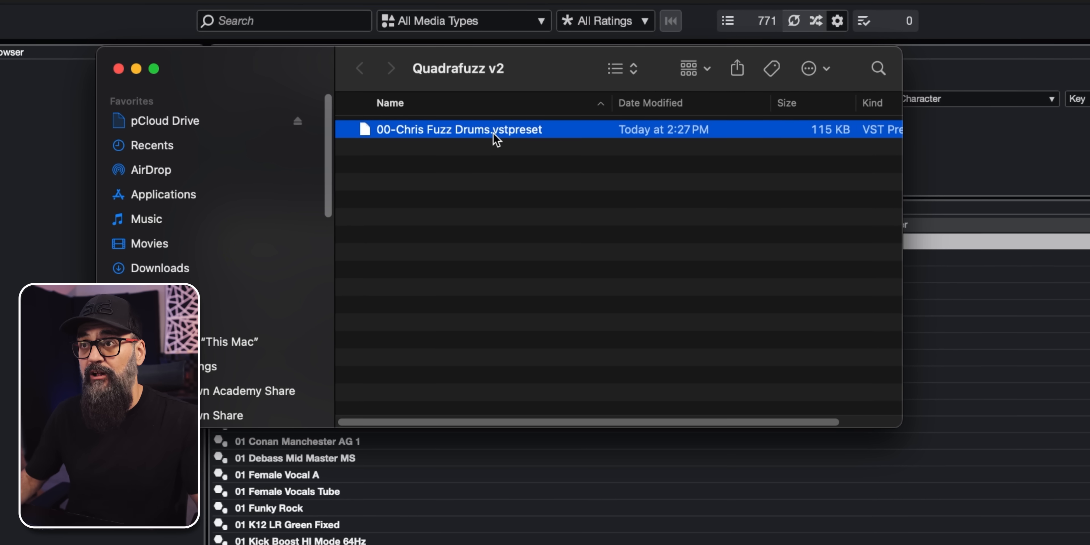
# Select the 00-Chris Fuzz Drums.vstpreset file in the Quadrafuzz v2 folder.
pyautogui.click(458, 68)
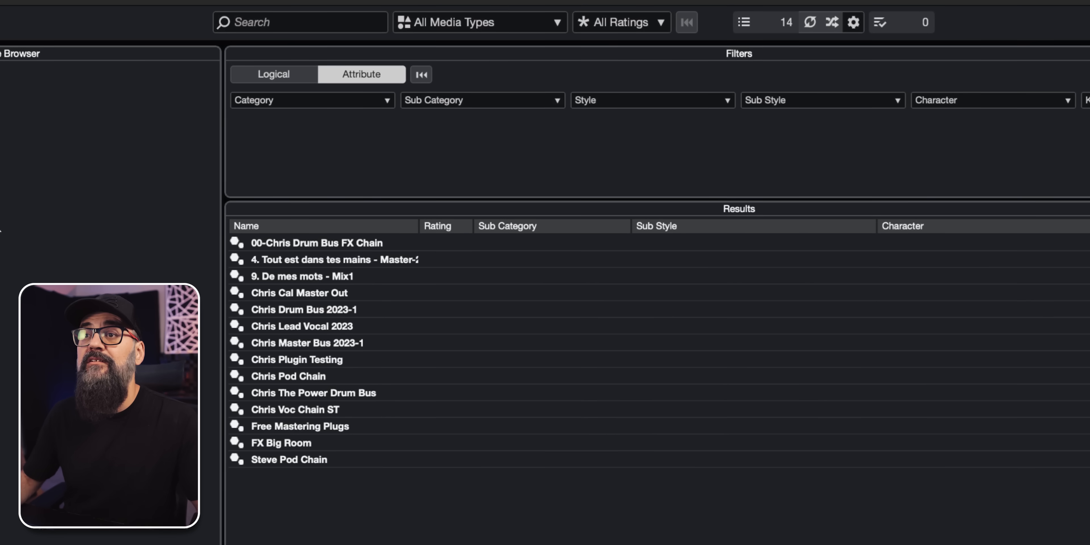
# Reveal 00-Chris Drum Bus FX Chain in Finder, then browse MediaBay's Track Presets folder.
pyautogui.click(316, 242)
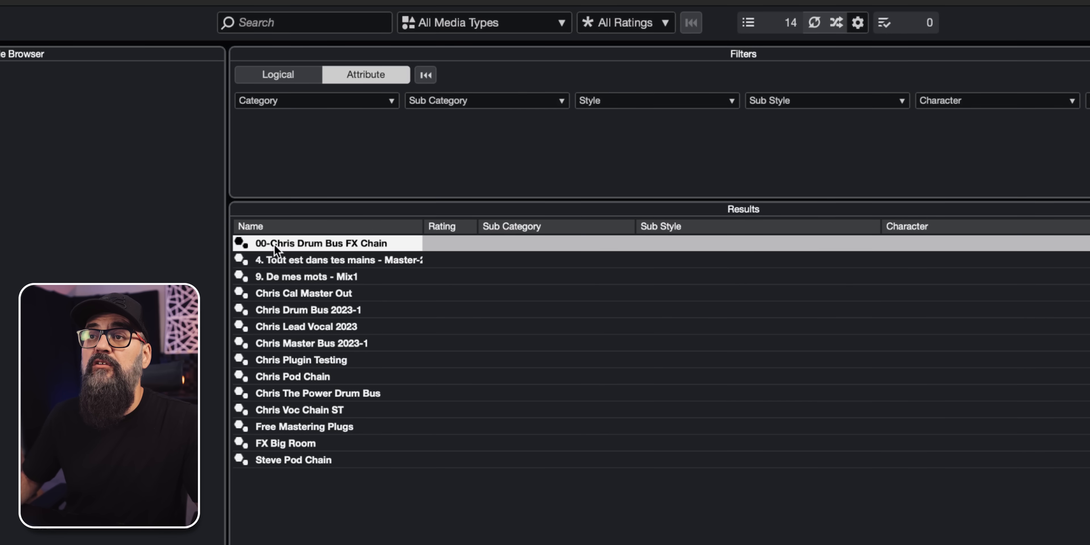
pyautogui.rightClick(320, 243)
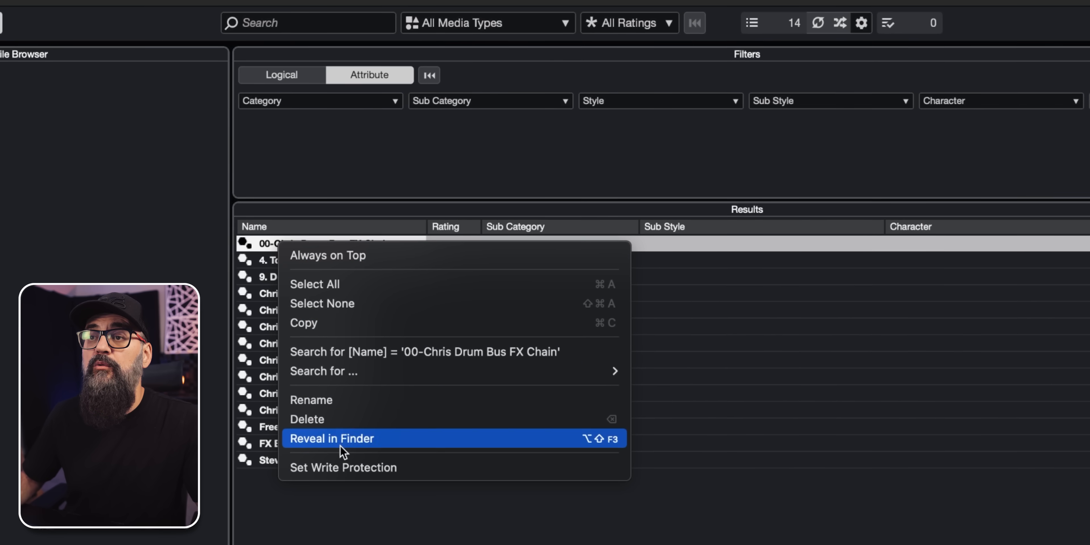
pyautogui.click(331, 438)
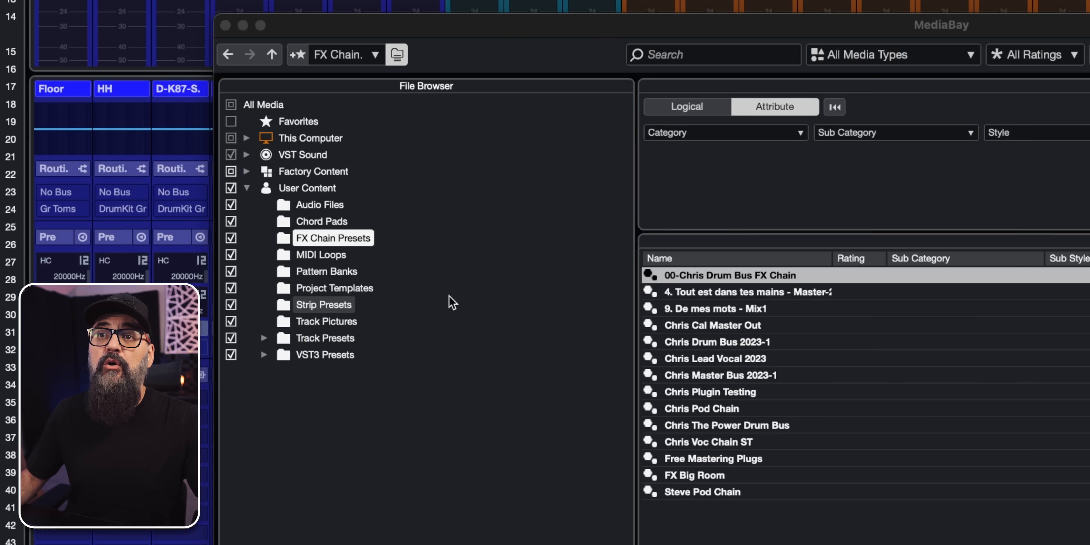
pyautogui.moveTo(349, 299)
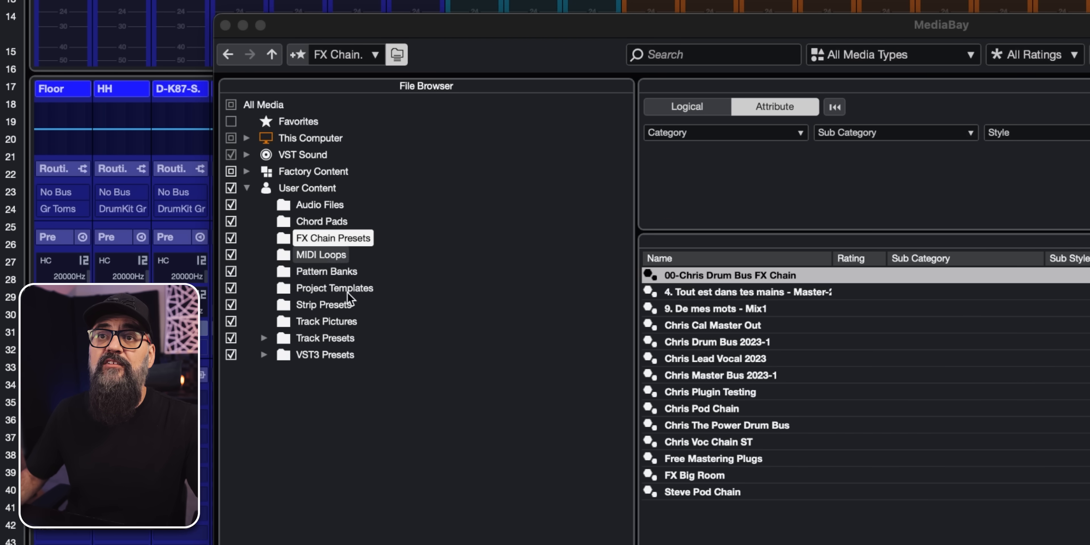
pyautogui.click(324, 338)
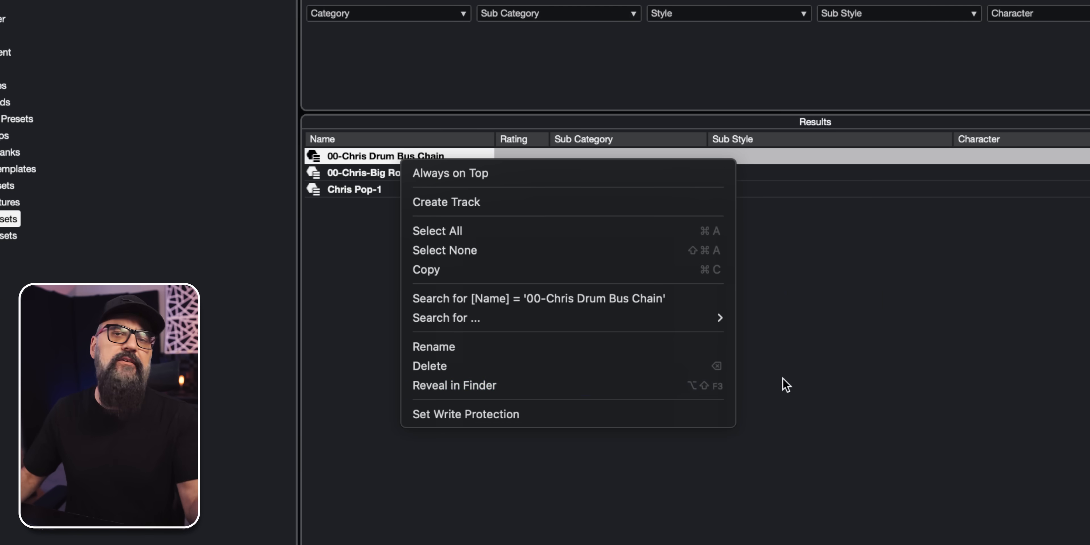
pyautogui.click(785, 386)
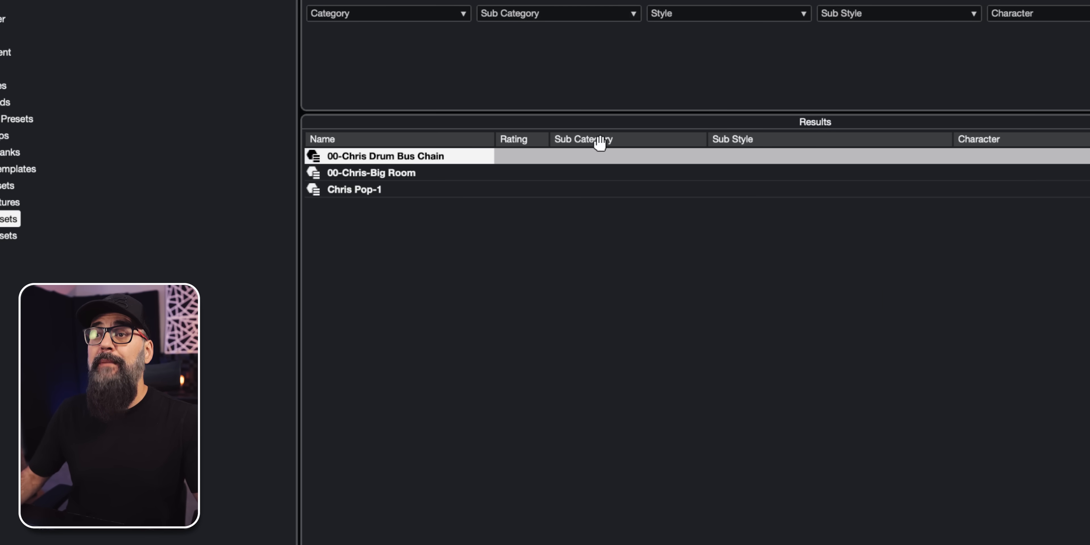
pyautogui.rightClick(386, 155)
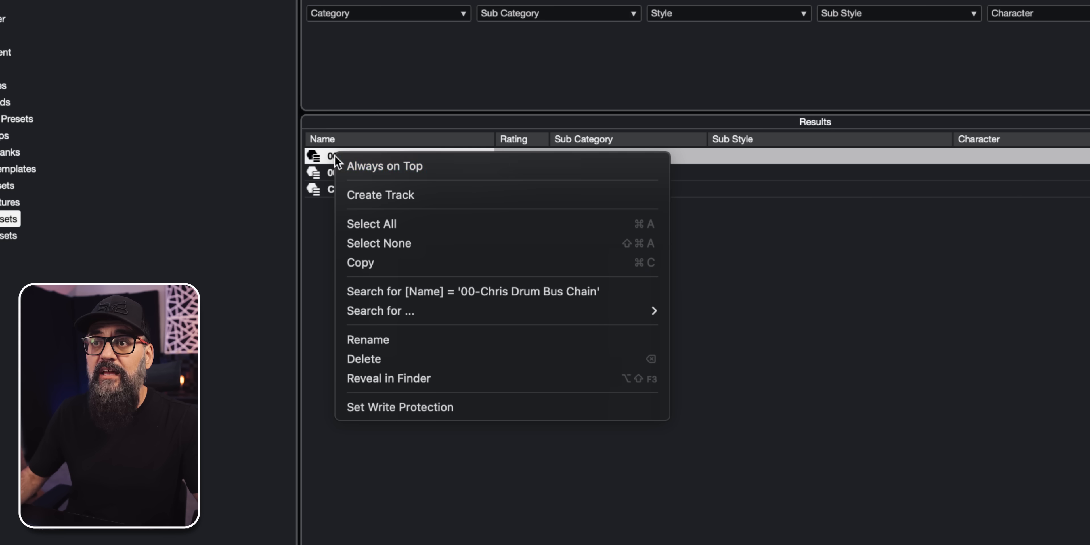
pyautogui.moveTo(388, 358)
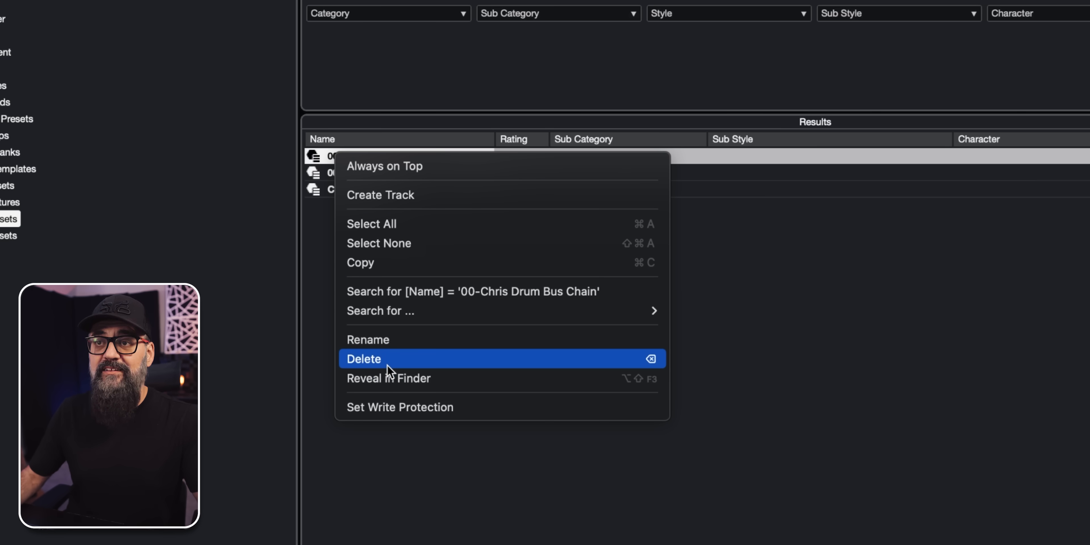
pyautogui.moveTo(886, 371)
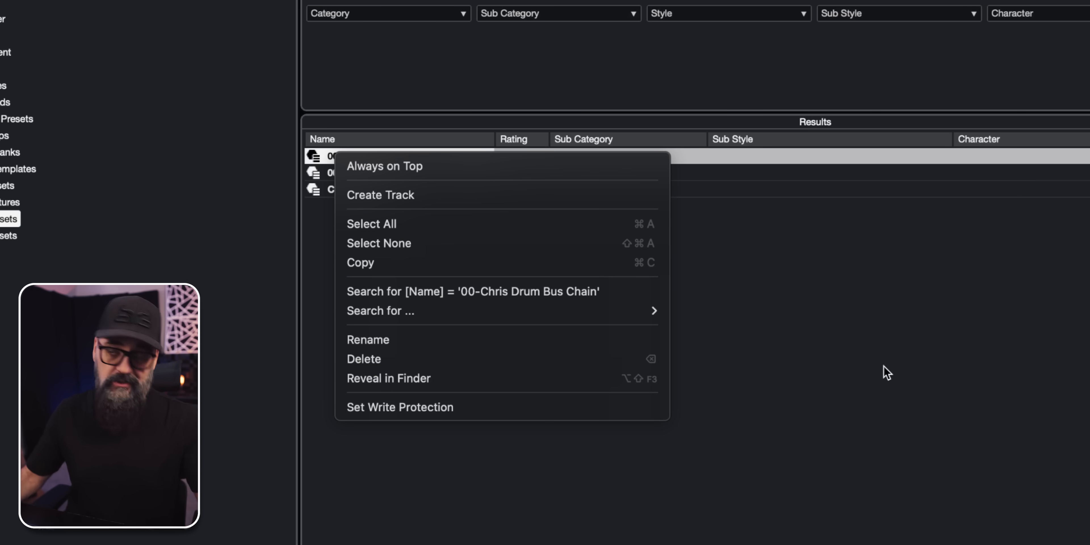